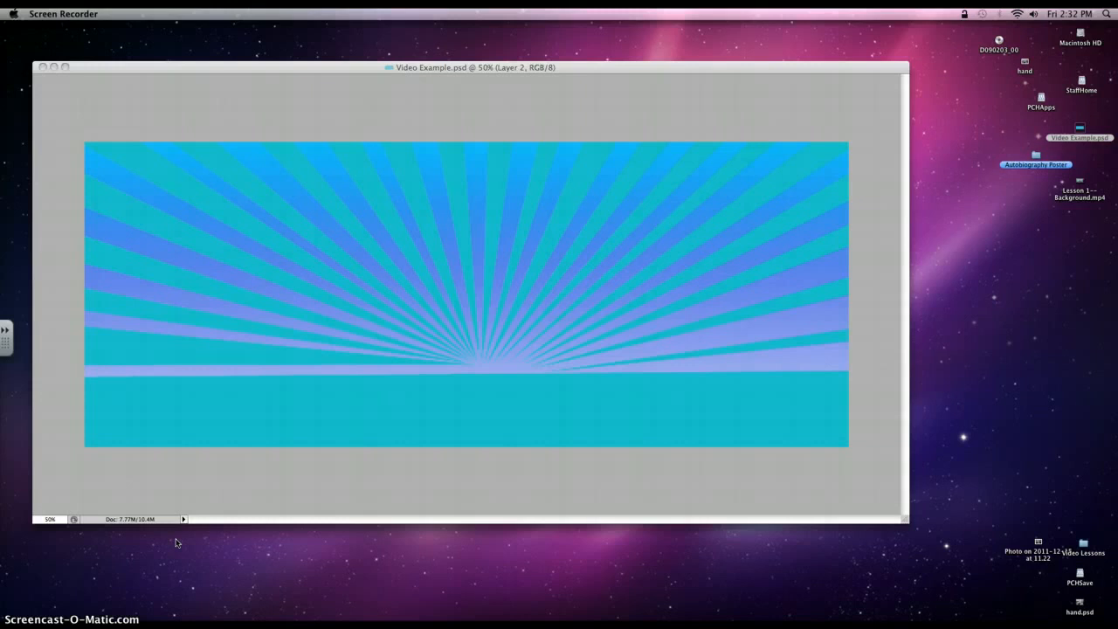
{"action": "mouse_move", "coordinate": [356, 521]}
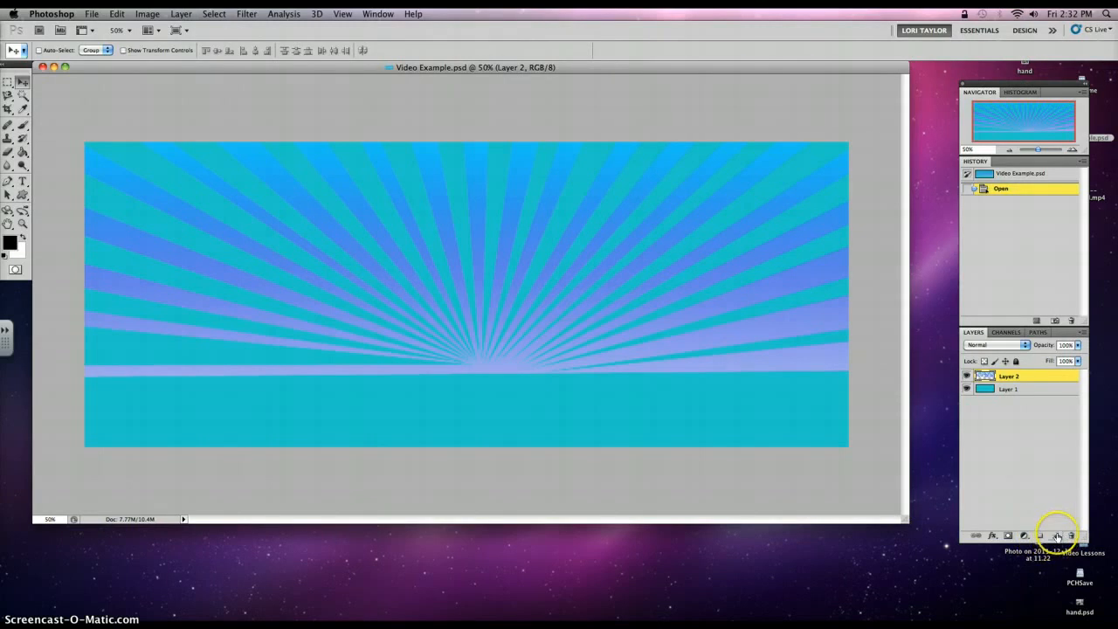
{"action": "mouse_move", "coordinate": [1054, 535]}
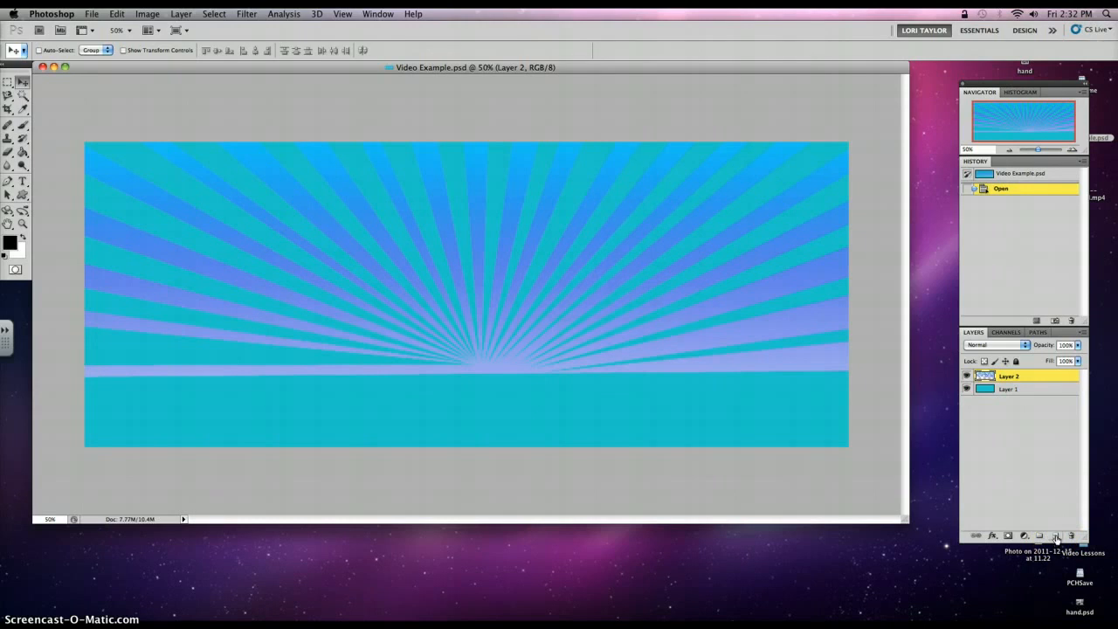
Step: Add a new empty Layer 3 on top and start renaming the bottom layer
{"action": "left_click", "coordinate": [1057, 535]}
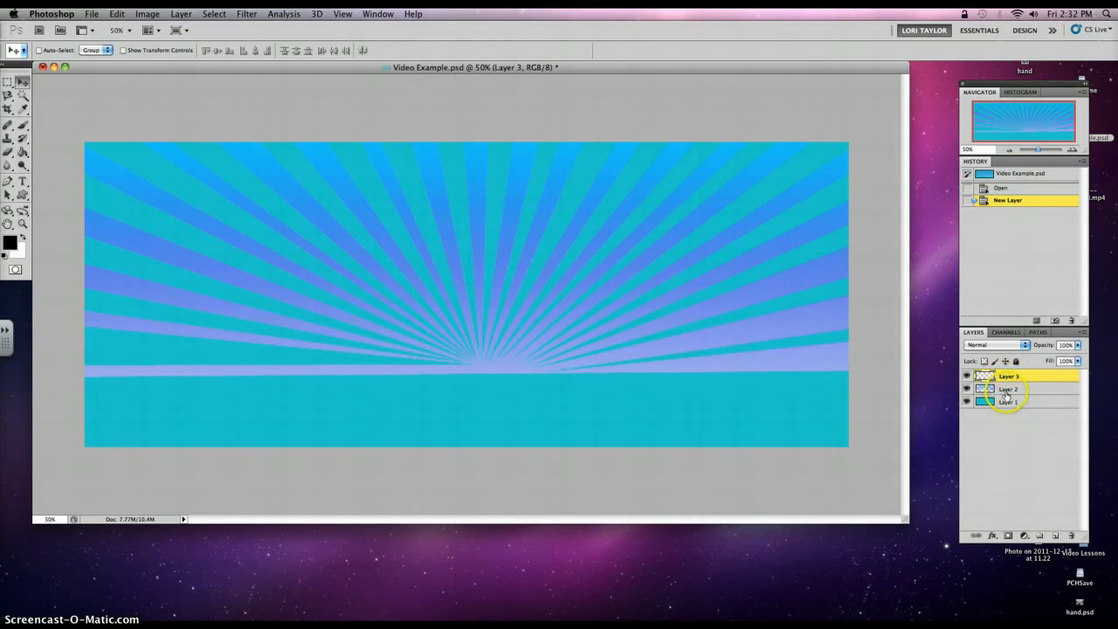
{"action": "left_click", "coordinate": [1009, 376]}
{"action": "type", "text": "background"}
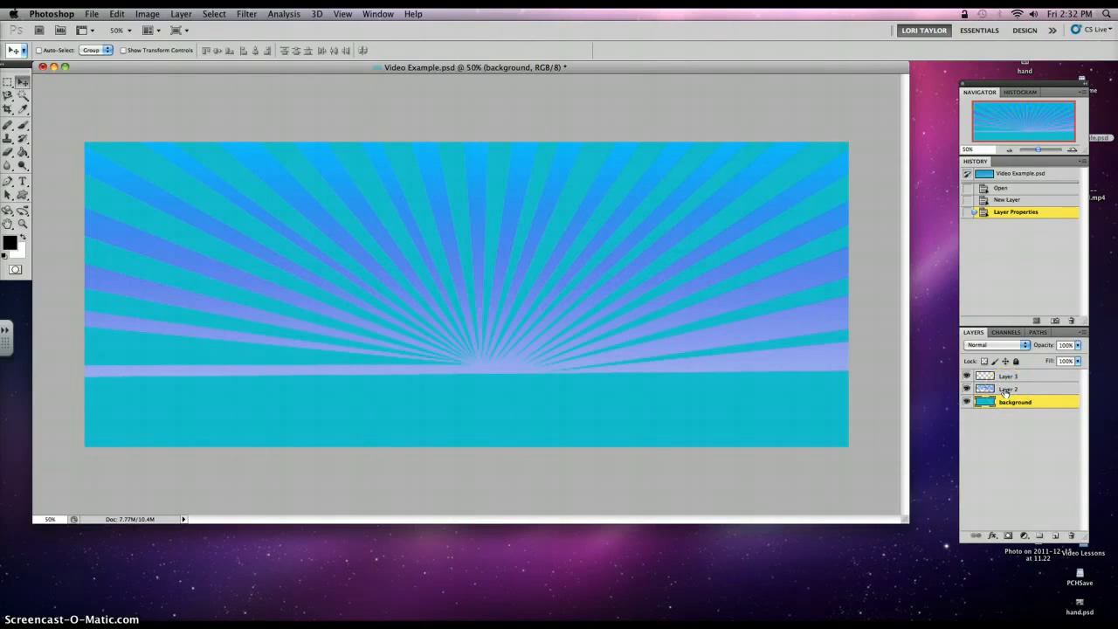
Step: Rename Layer 2 to 'rays' and the top layer to 'foreground'
{"action": "left_click", "coordinate": [1013, 389]}
{"action": "type", "text": "rays"}
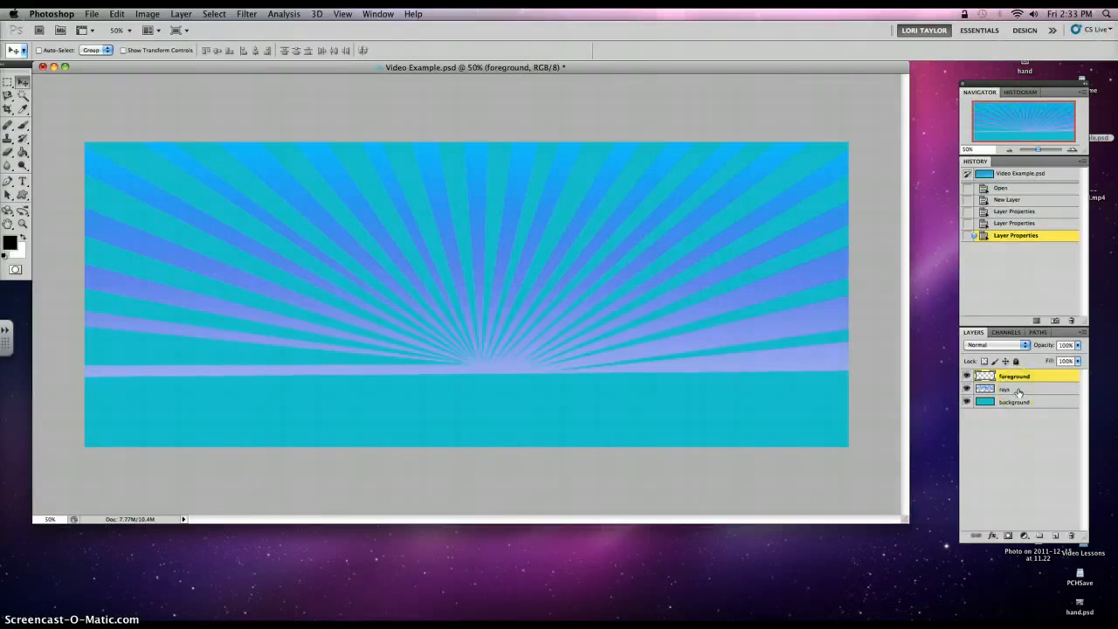
{"action": "mouse_move", "coordinate": [123, 120]}
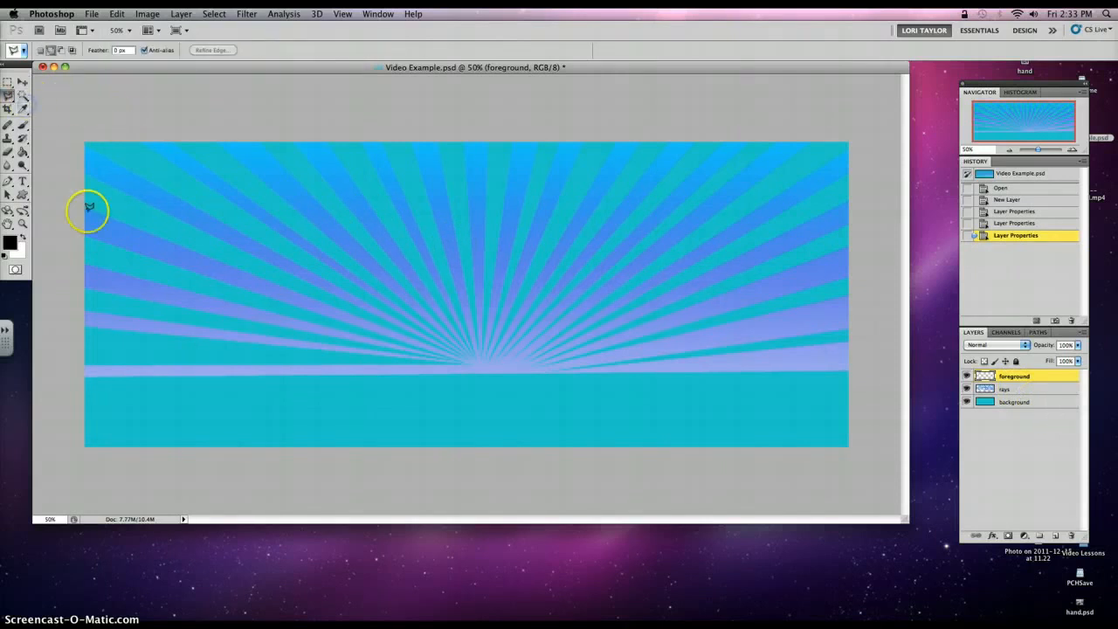
{"action": "mouse_move", "coordinate": [76, 393]}
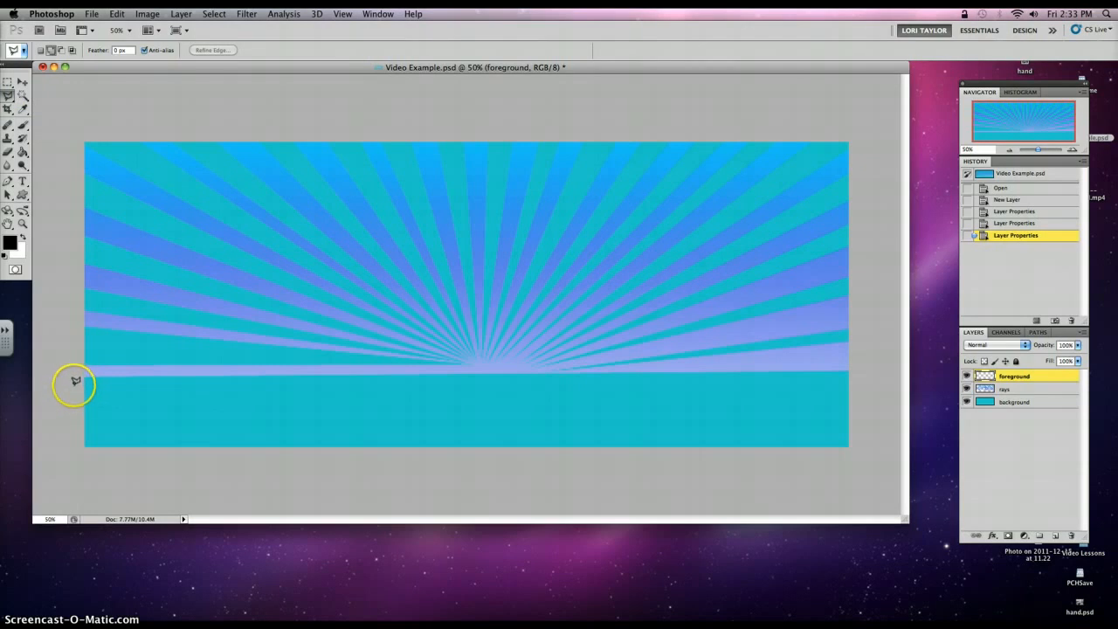
{"action": "mouse_move", "coordinate": [75, 365]}
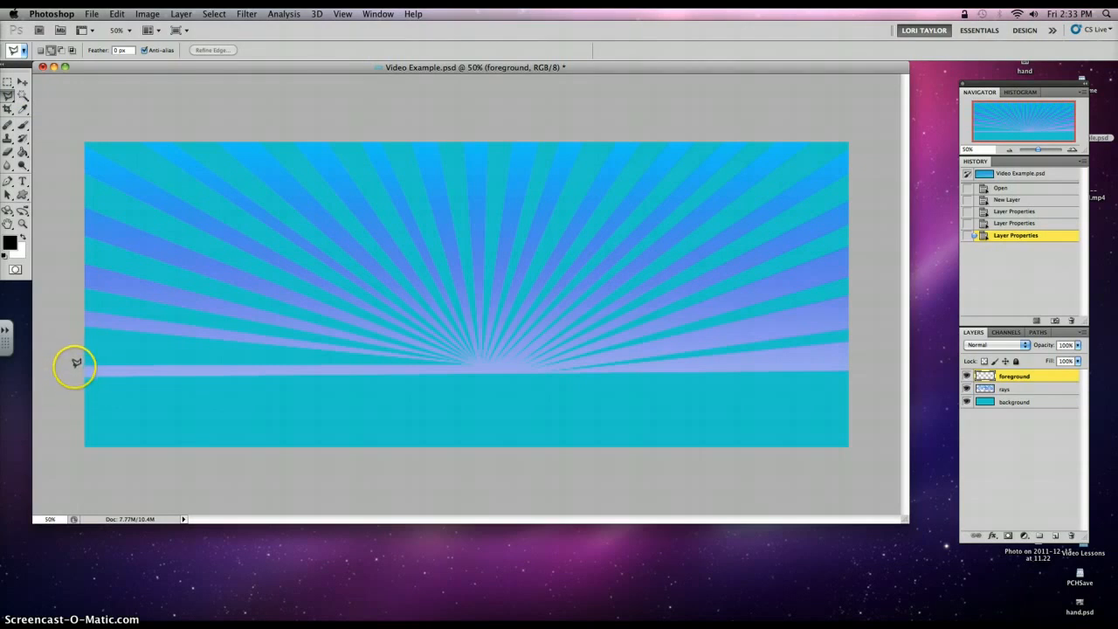
{"action": "mouse_move", "coordinate": [75, 376]}
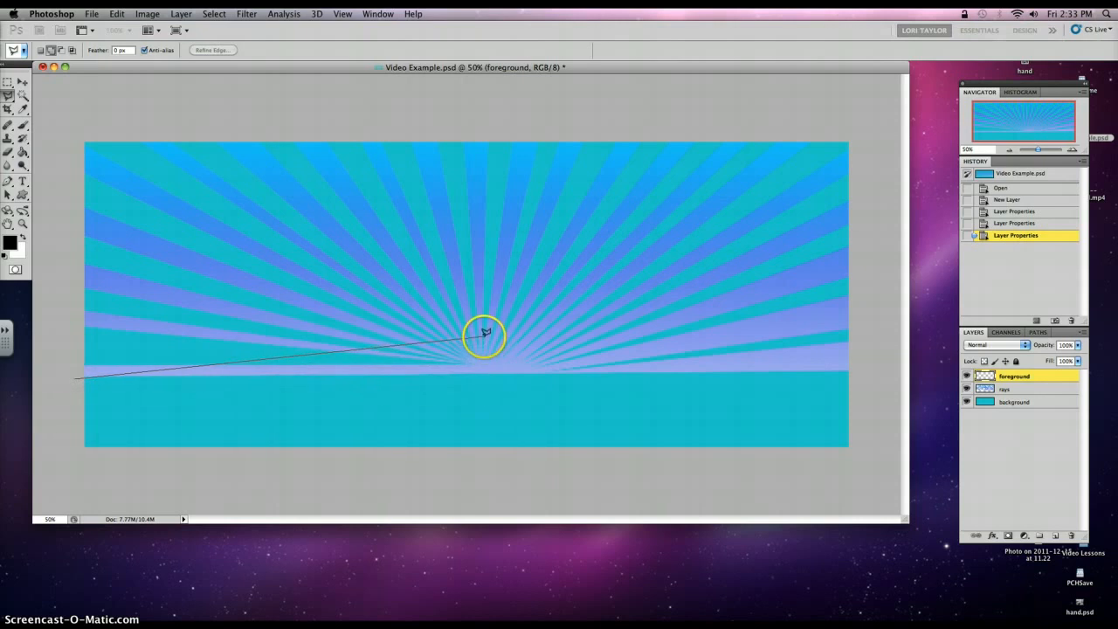
{"action": "mouse_move", "coordinate": [619, 352]}
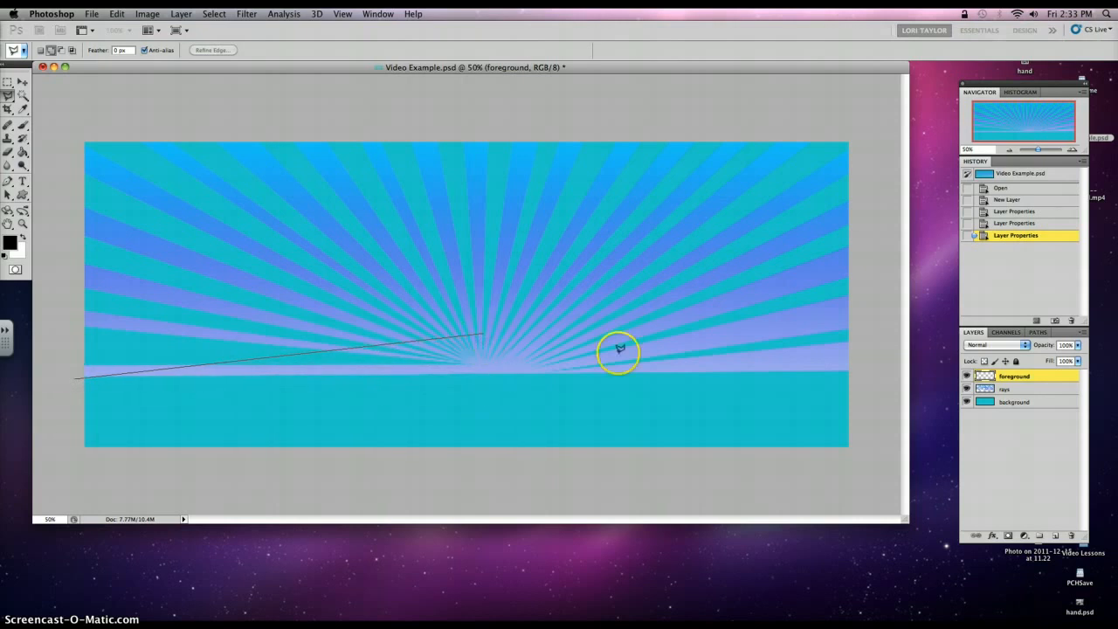
Step: Draw the hill's right slope with the Polygonal Lasso, peaking at the rays' centre
{"action": "left_click_drag", "start_coordinate": [618, 350], "coordinate": [861, 379]}
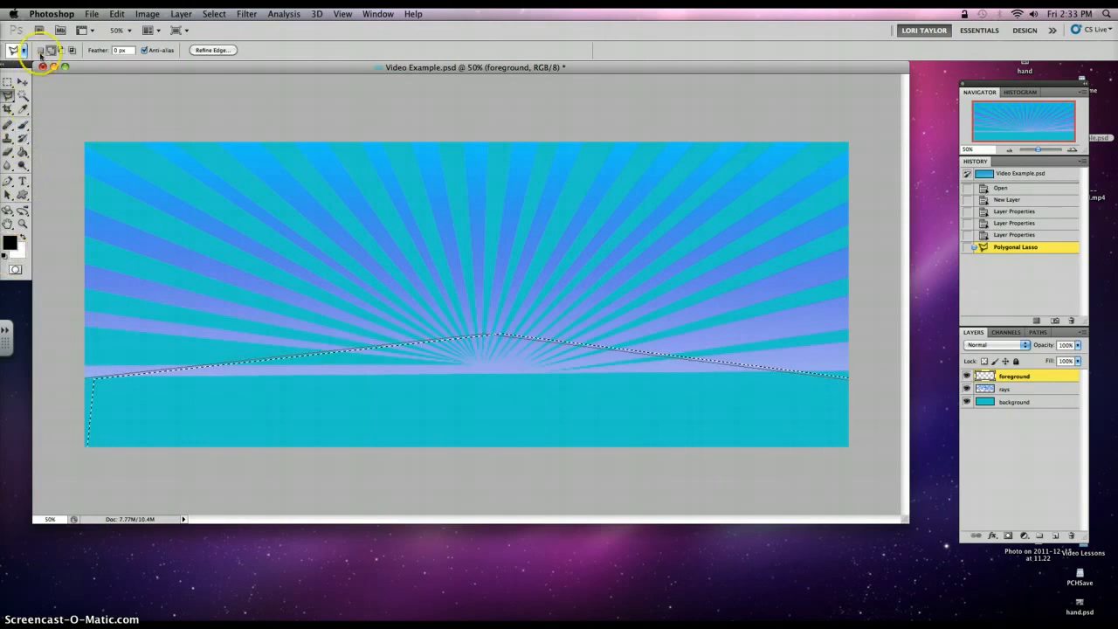
{"action": "mouse_move", "coordinate": [559, 312]}
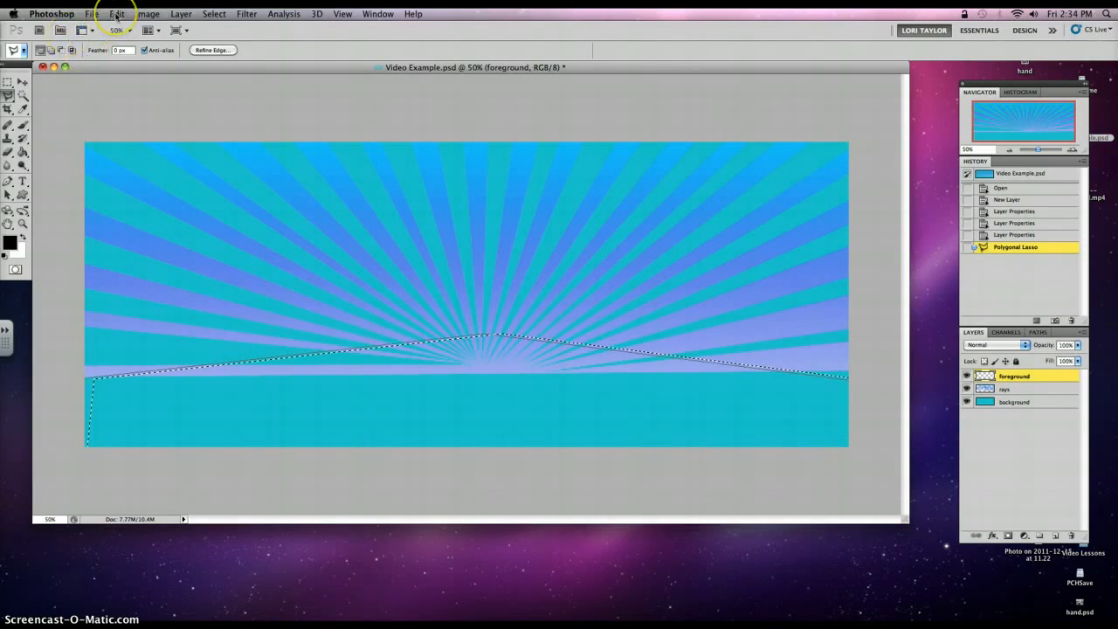
Step: Fill the hill selection with a custom dark brown colour via Edit > Fill
{"action": "left_click", "coordinate": [116, 13]}
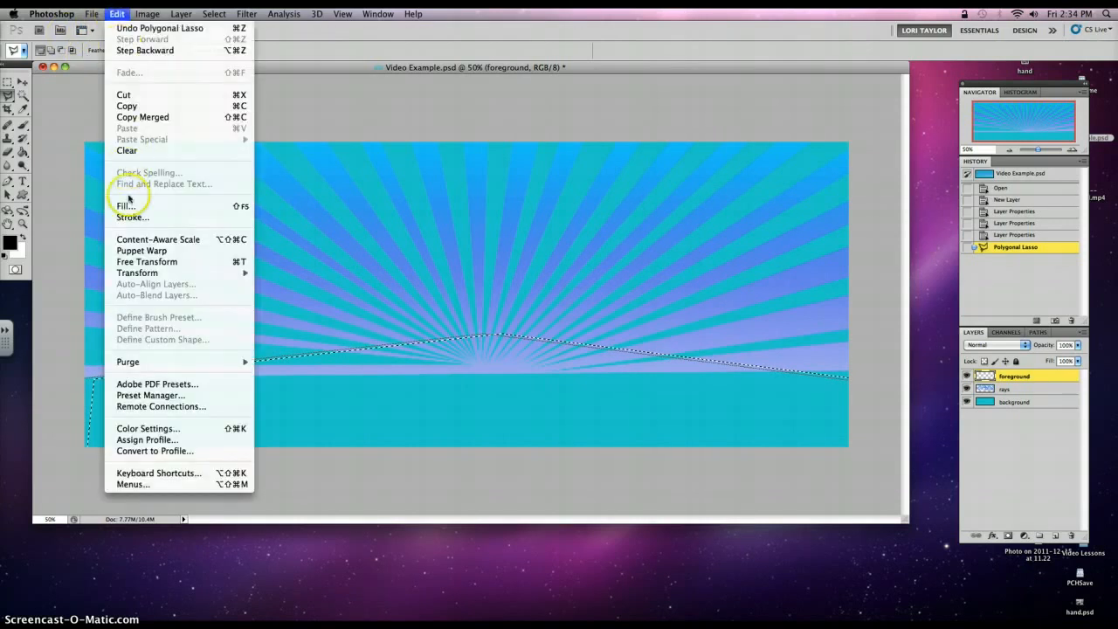
{"action": "left_click", "coordinate": [124, 206]}
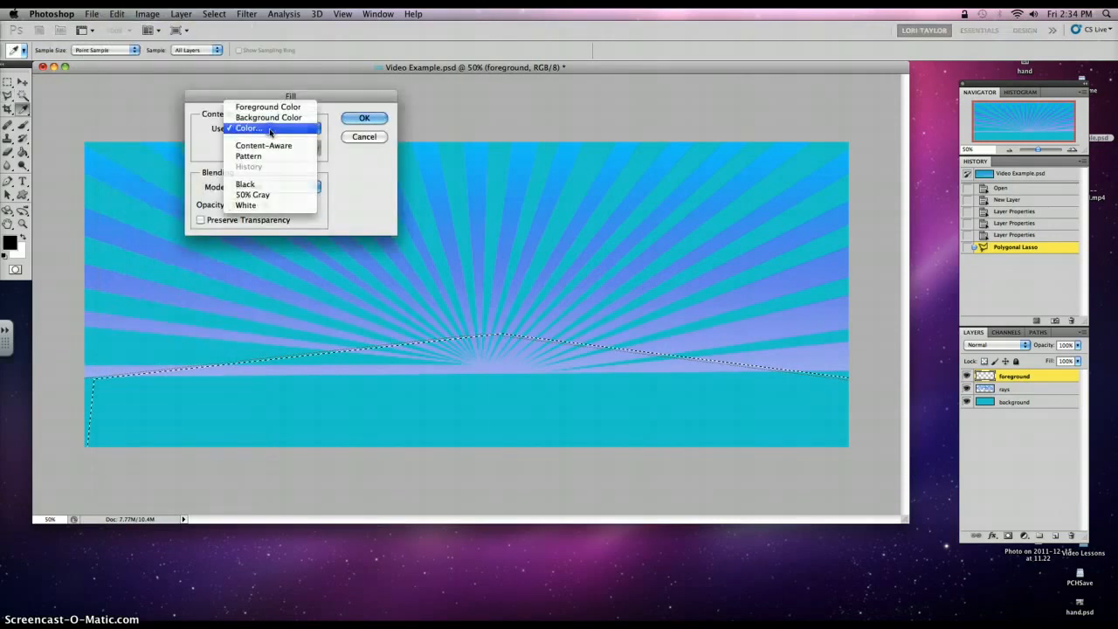
{"action": "left_click", "coordinate": [248, 127]}
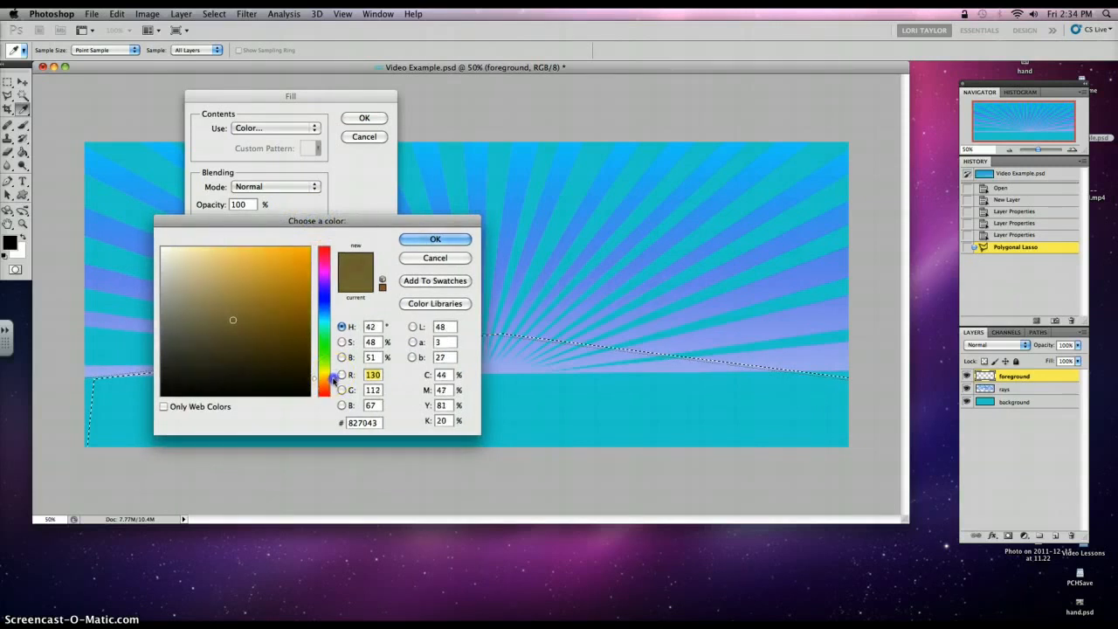
{"action": "left_click", "coordinate": [281, 329]}
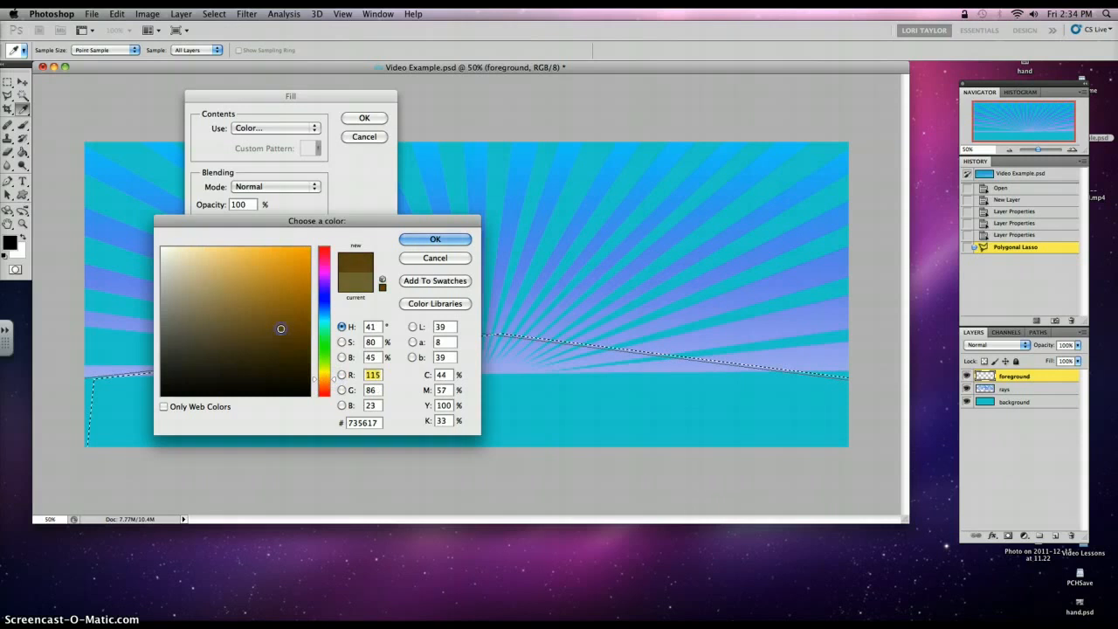
{"action": "left_click", "coordinate": [203, 319]}
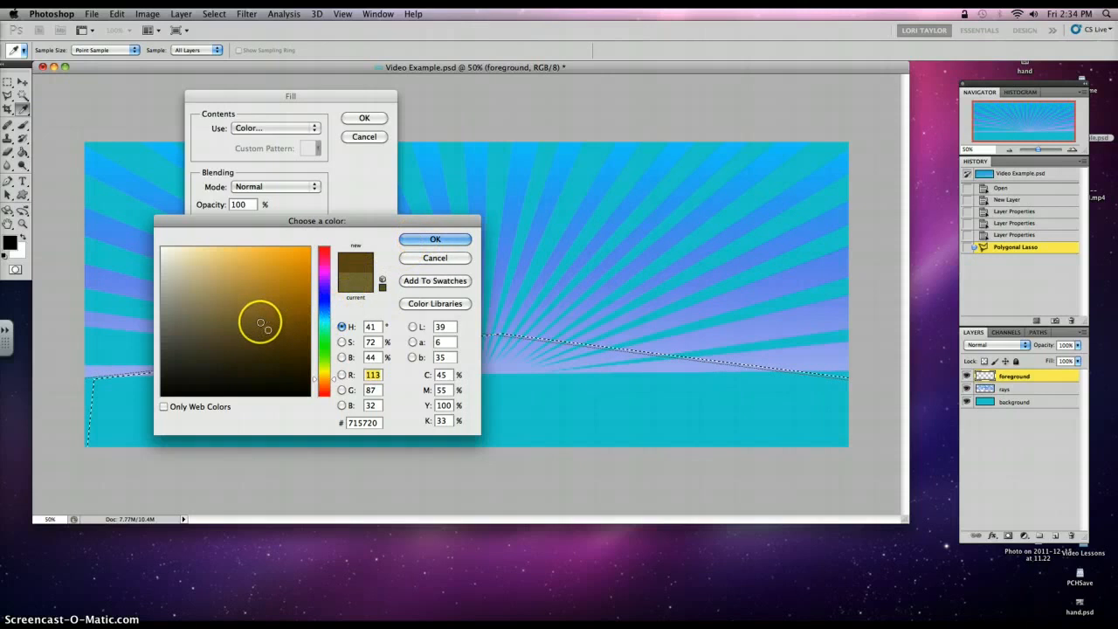
{"action": "left_click", "coordinate": [434, 239]}
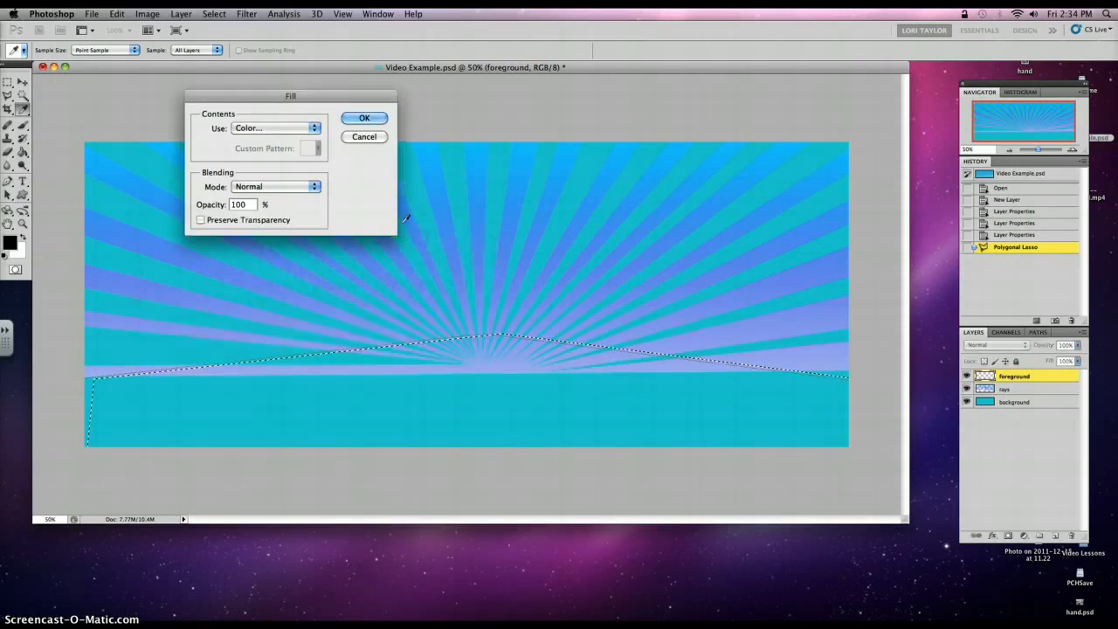
{"action": "left_click", "coordinate": [364, 118]}
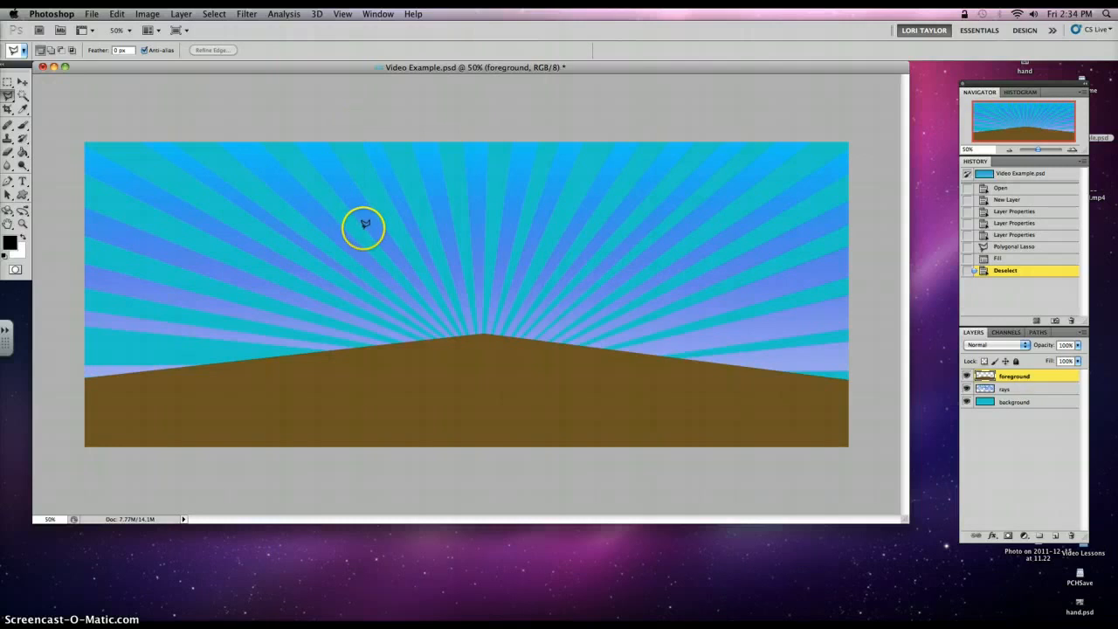
{"action": "mouse_move", "coordinate": [431, 376]}
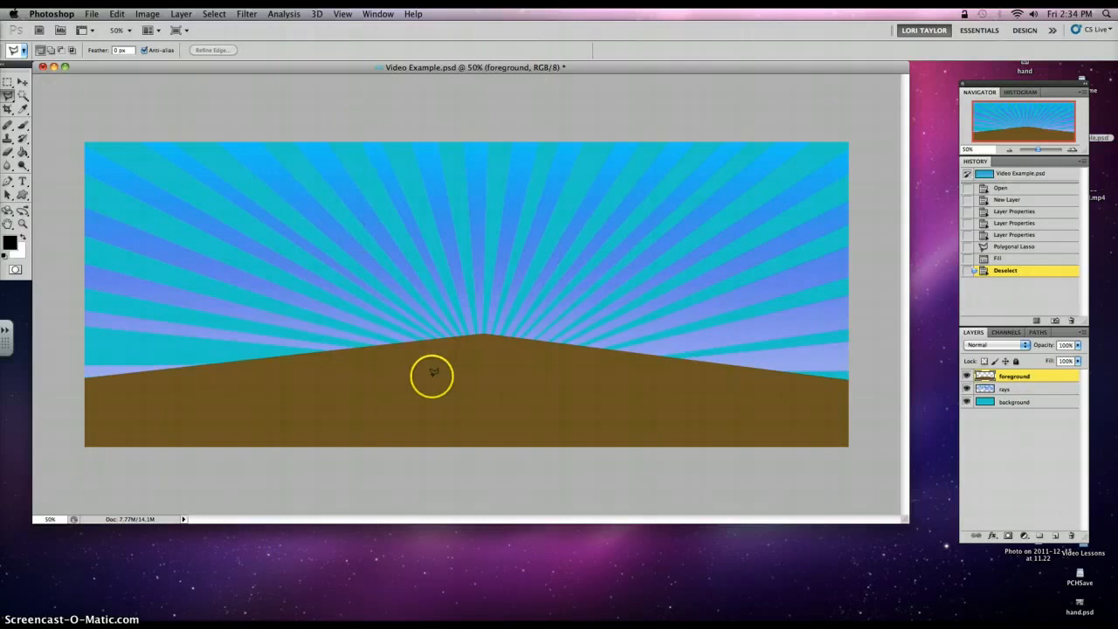
{"action": "mouse_move", "coordinate": [690, 381]}
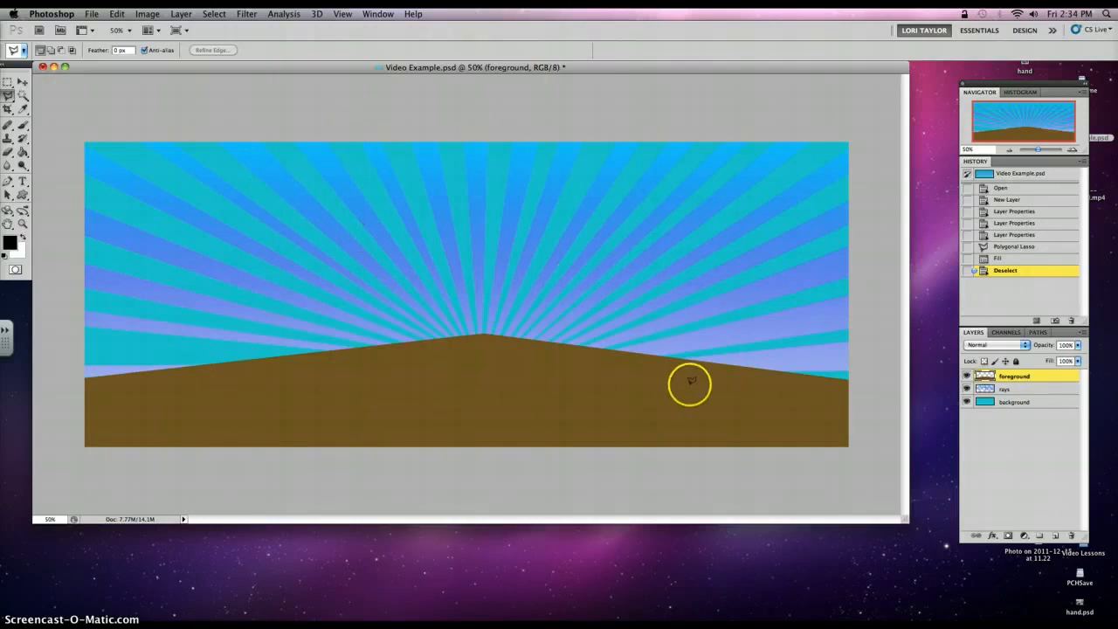
{"action": "mouse_move", "coordinate": [293, 182]}
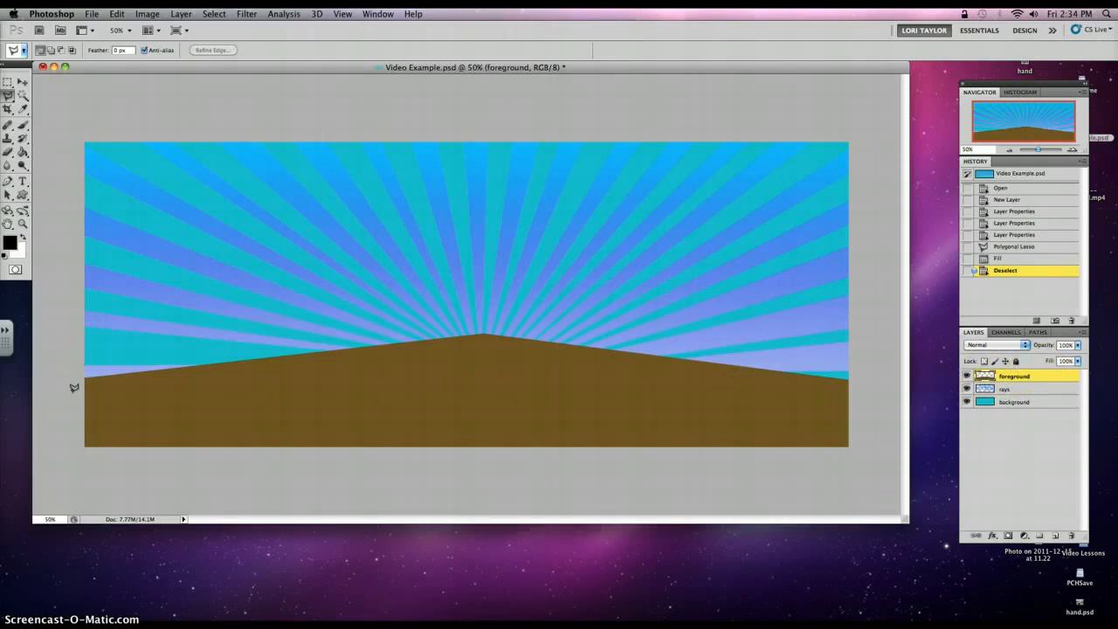
{"action": "mouse_move", "coordinate": [75, 385]}
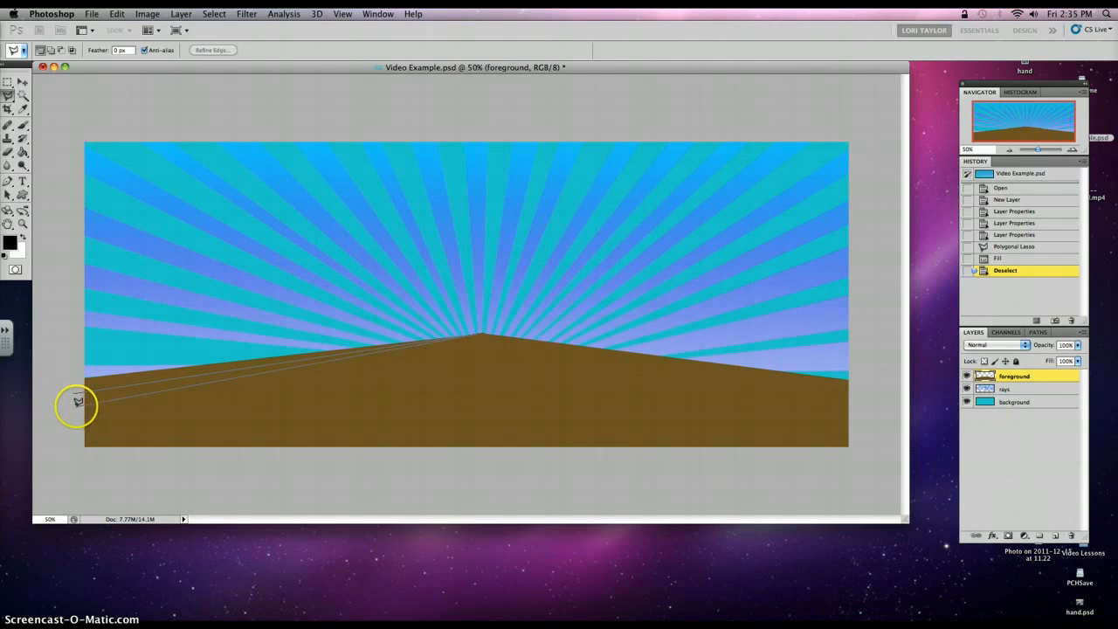
{"action": "mouse_move", "coordinate": [478, 335]}
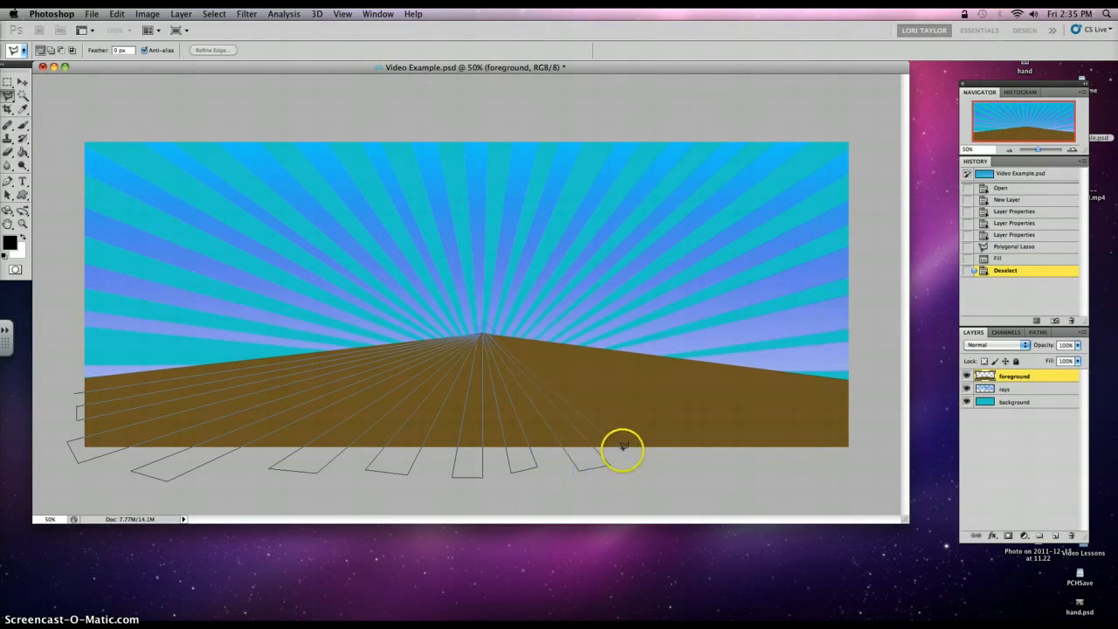
{"action": "mouse_move", "coordinate": [491, 330]}
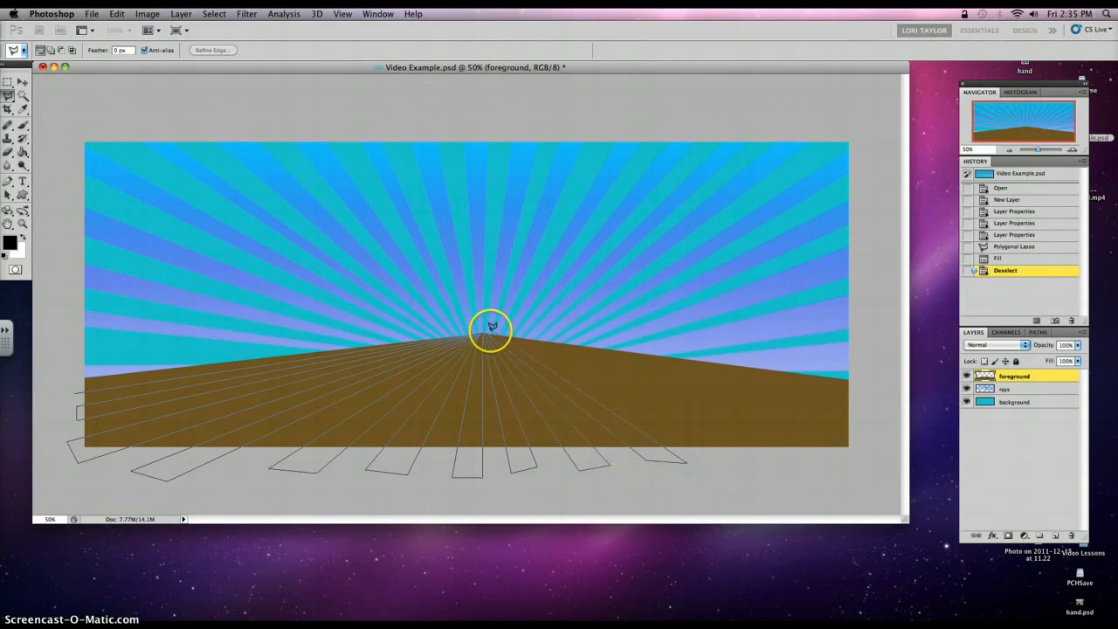
{"action": "mouse_move", "coordinate": [776, 461]}
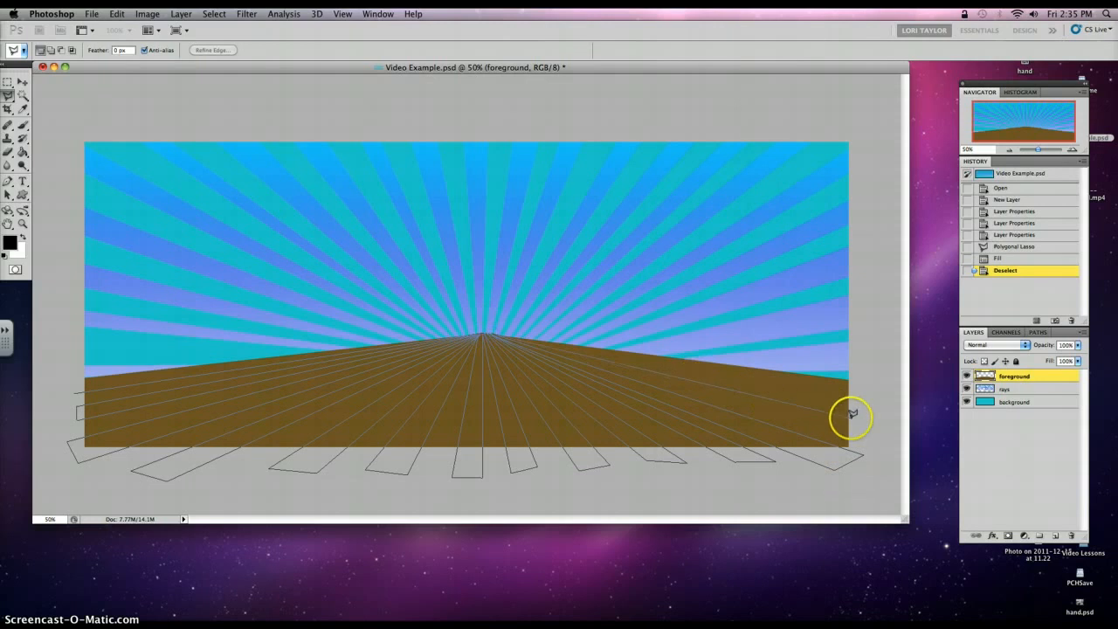
{"action": "mouse_move", "coordinate": [500, 332]}
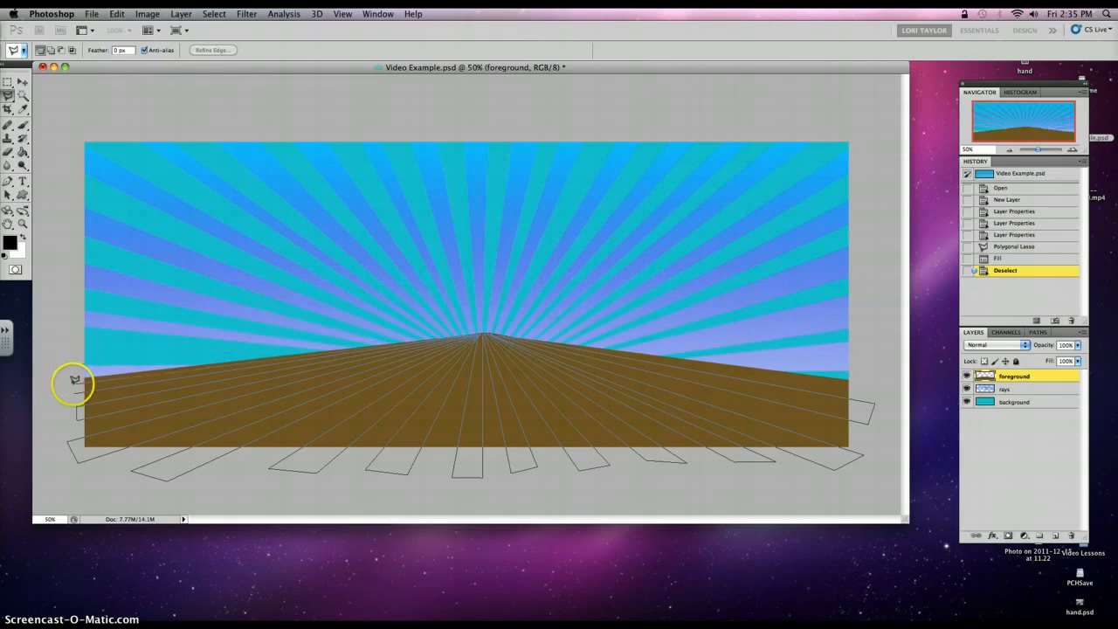
{"action": "mouse_move", "coordinate": [76, 391]}
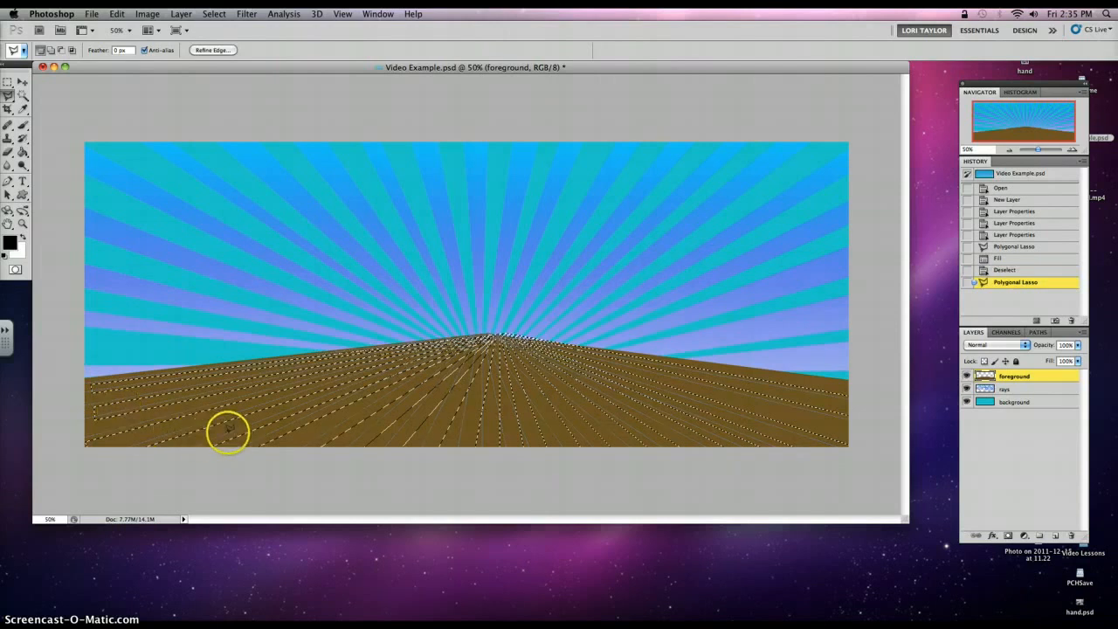
{"action": "mouse_move", "coordinate": [324, 385]}
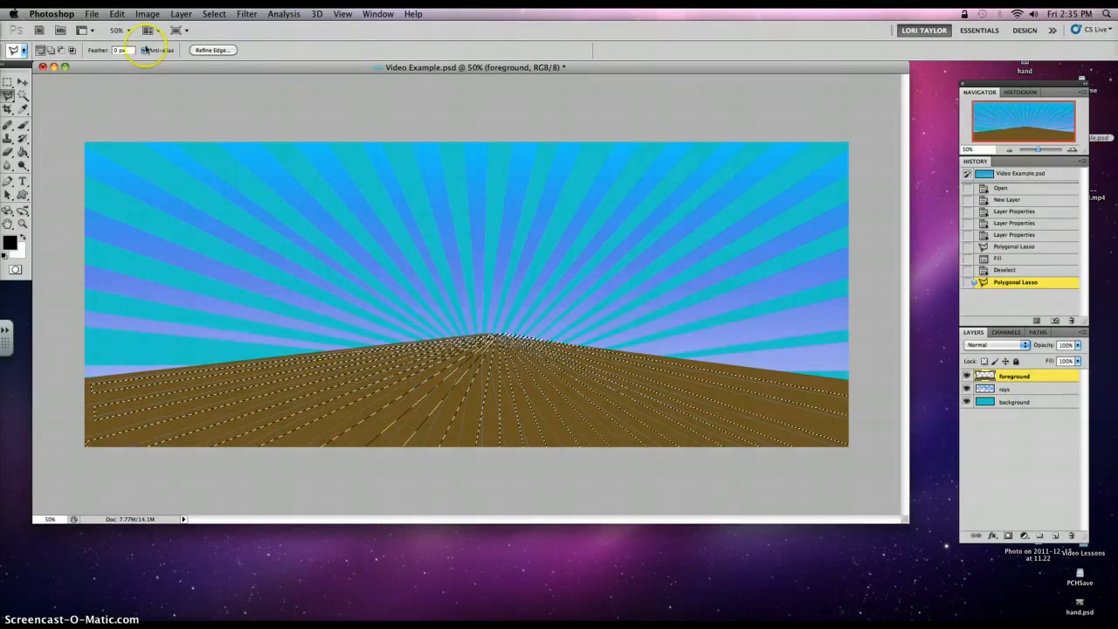
Step: Fill the selected stripe wedges with darker brown #6a5426
{"action": "left_click", "coordinate": [116, 13]}
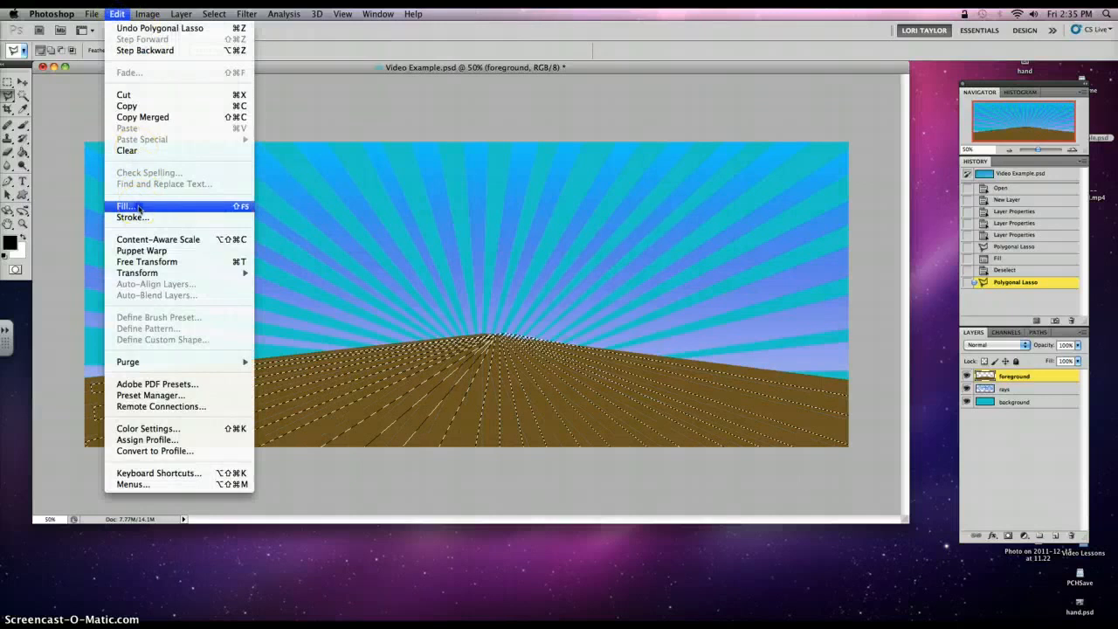
{"action": "left_click", "coordinate": [124, 206]}
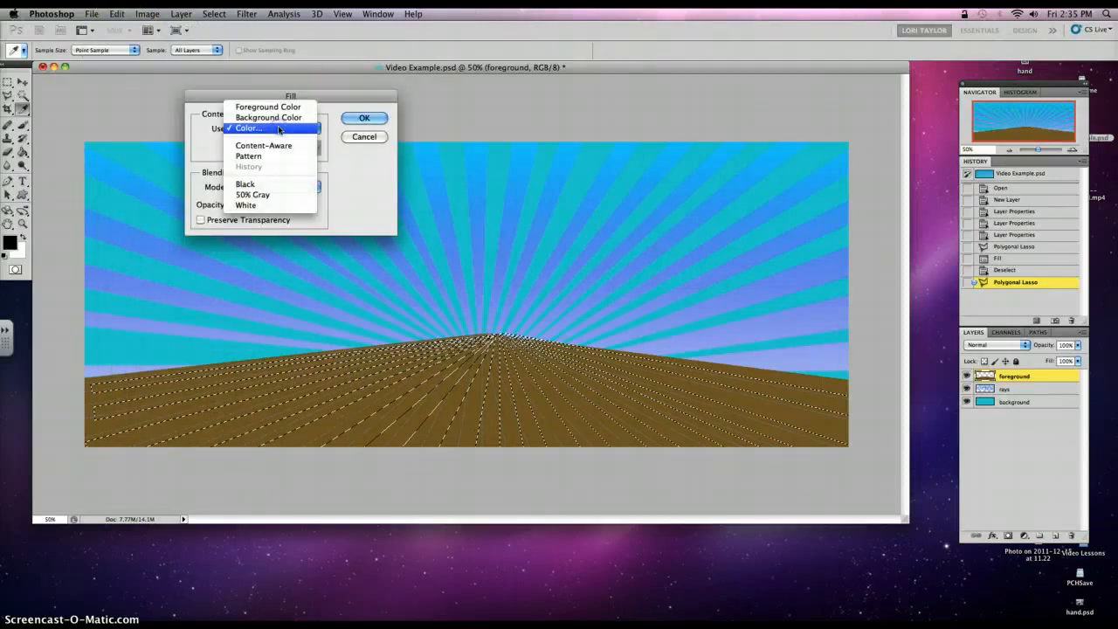
{"action": "left_click", "coordinate": [249, 127]}
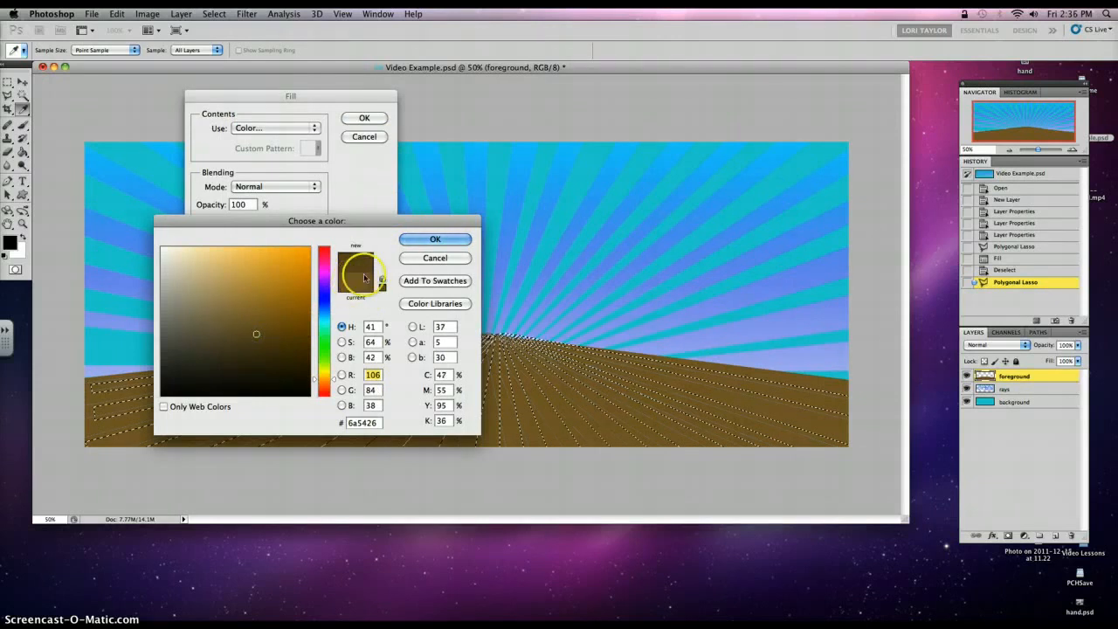
{"action": "left_click", "coordinate": [435, 238]}
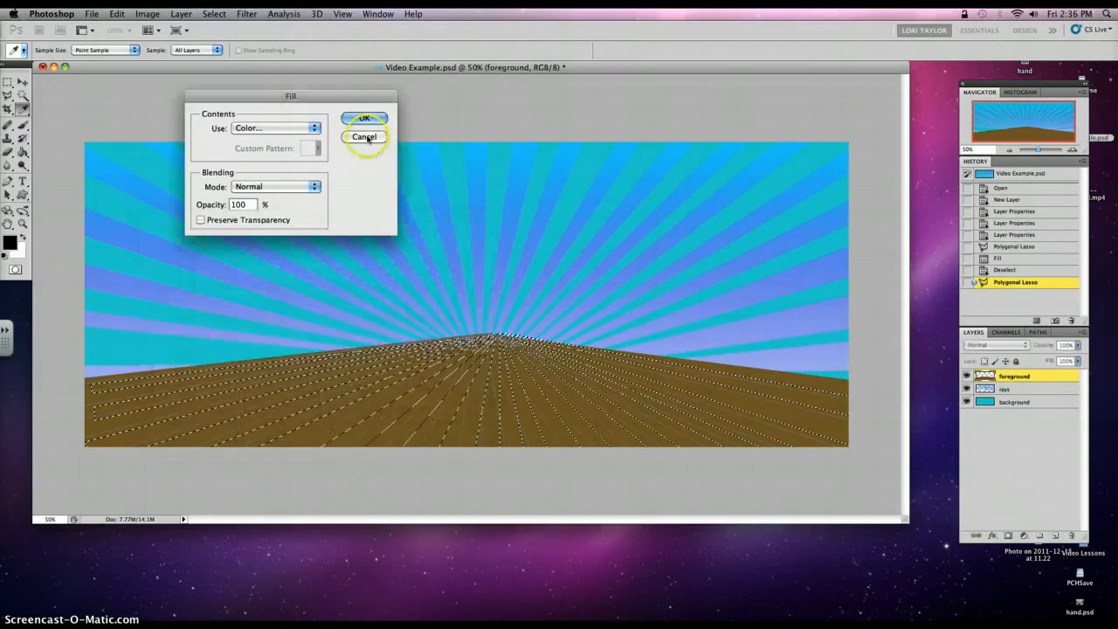
{"action": "left_click", "coordinate": [364, 118]}
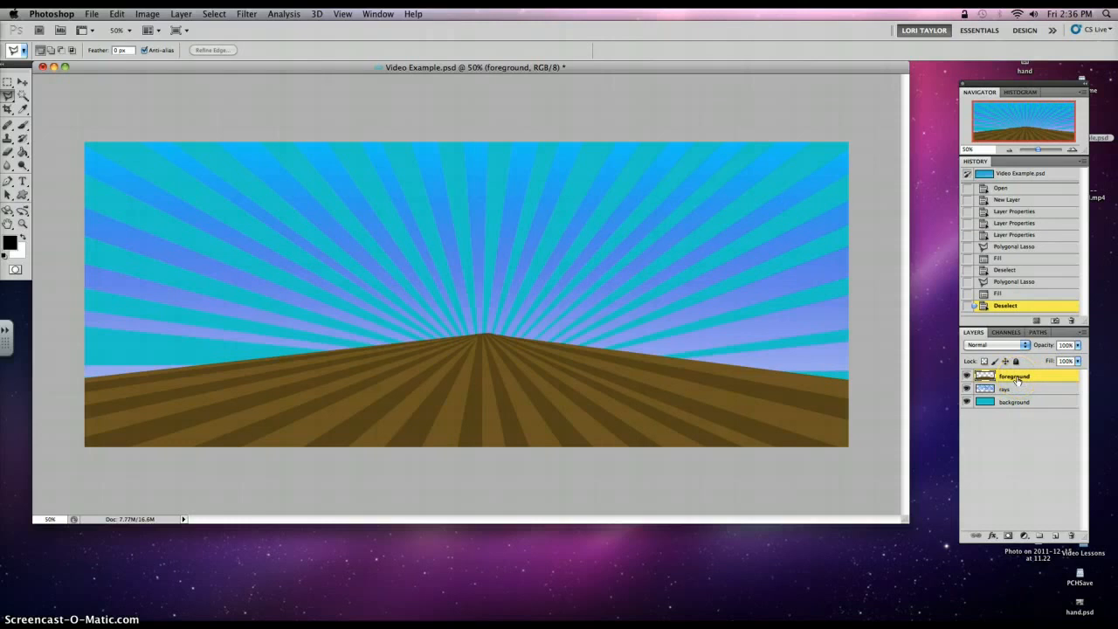
{"action": "mouse_move", "coordinate": [1025, 378]}
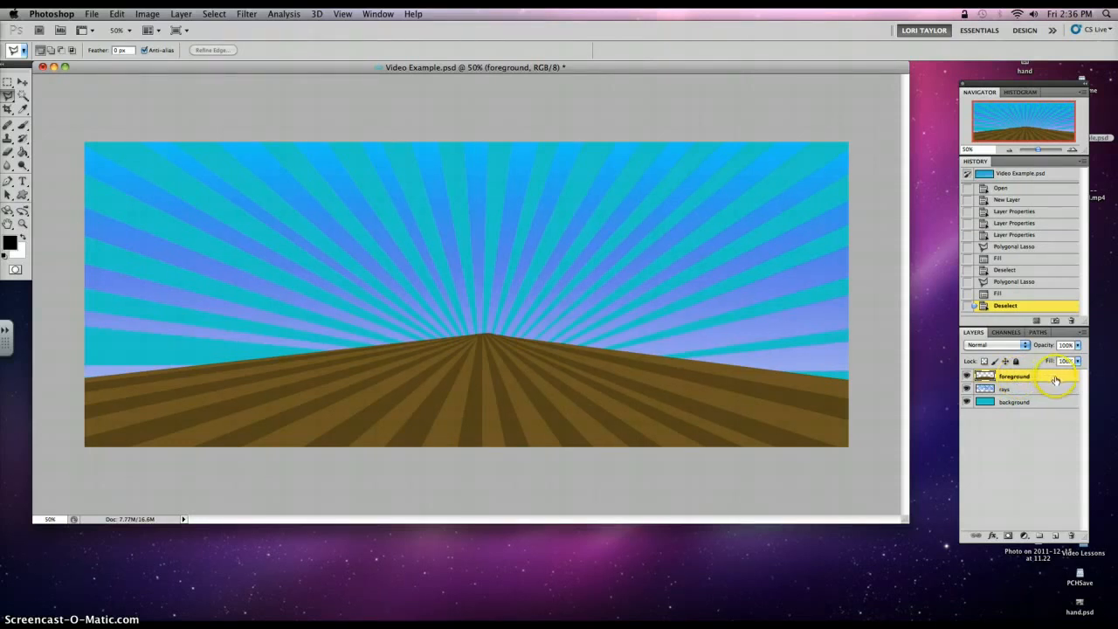
Step: Open the Layer Style dialog for the foreground layer
{"action": "double_click", "coordinate": [1015, 377]}
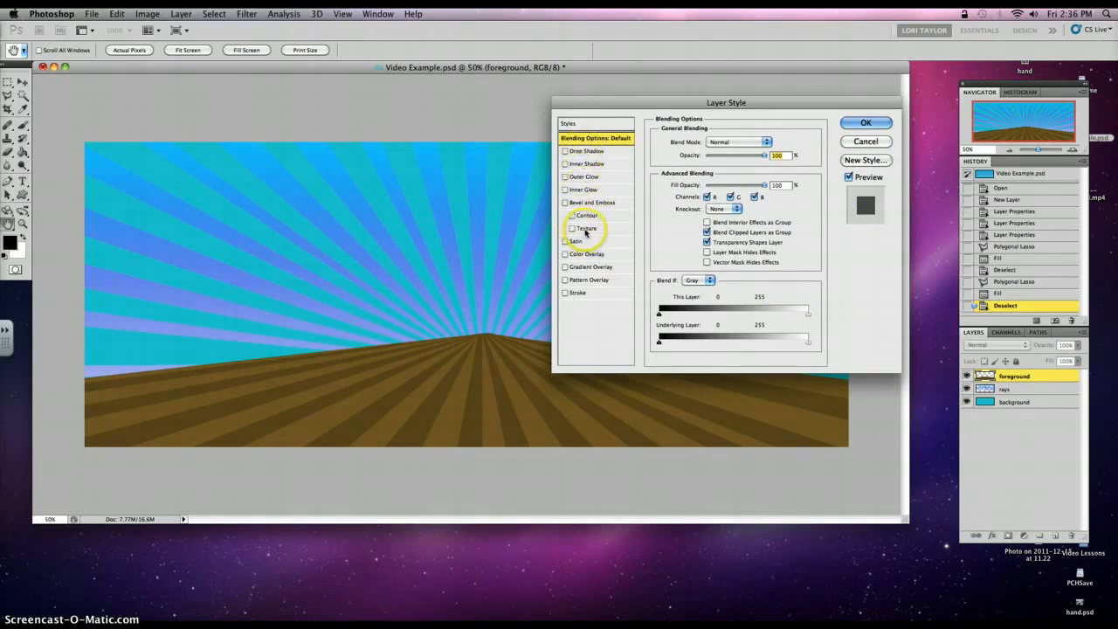
Step: Enable Bevel and Emboss with Texture on the foreground layer
{"action": "left_click", "coordinate": [572, 228]}
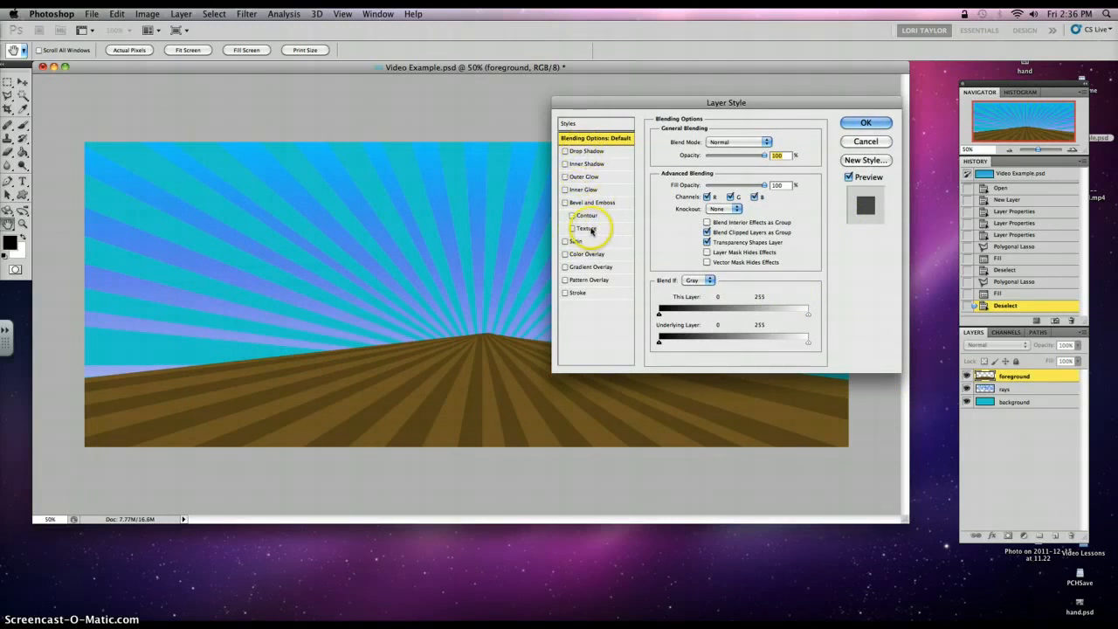
{"action": "left_click", "coordinate": [572, 228]}
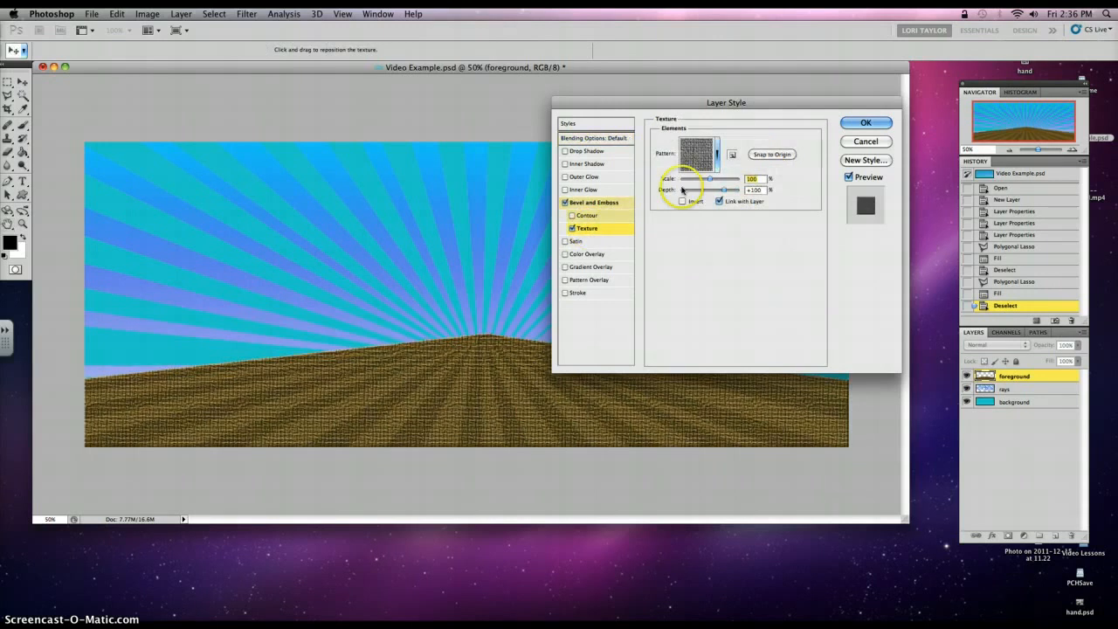
{"action": "left_click", "coordinate": [714, 155]}
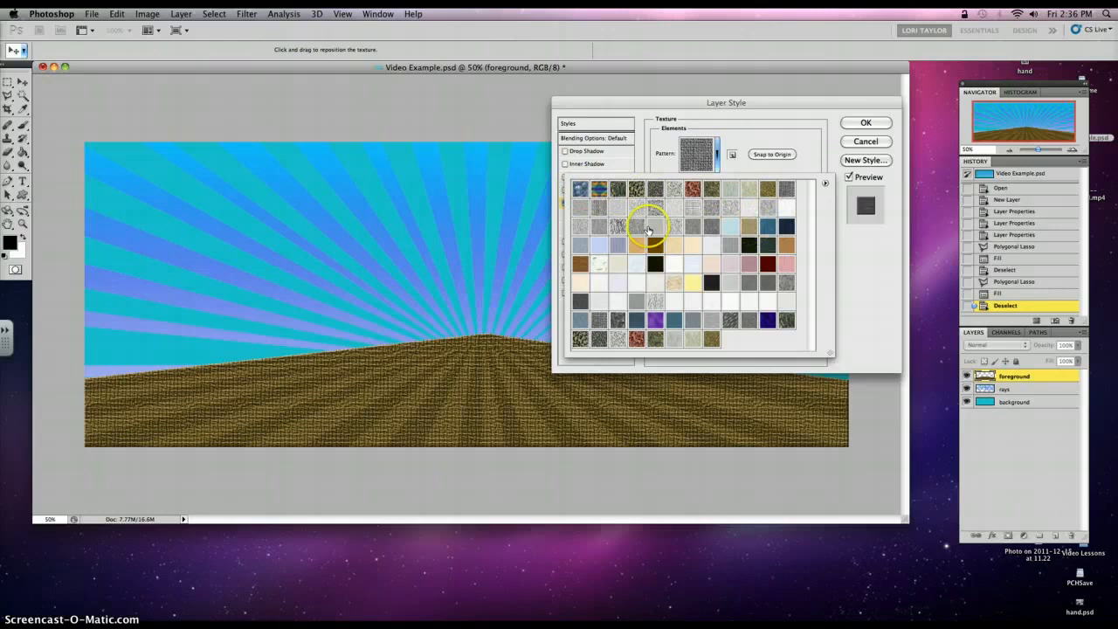
{"action": "mouse_move", "coordinate": [807, 216]}
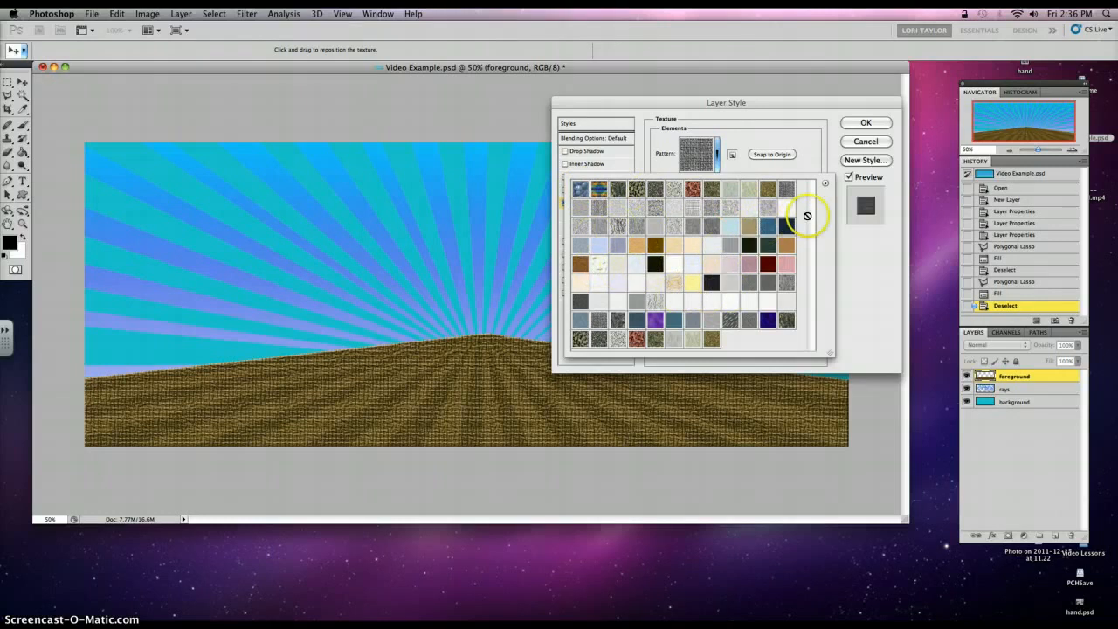
Step: Load the Artist Surfaces pattern library, then request a reset to default patterns
{"action": "left_click", "coordinate": [825, 184]}
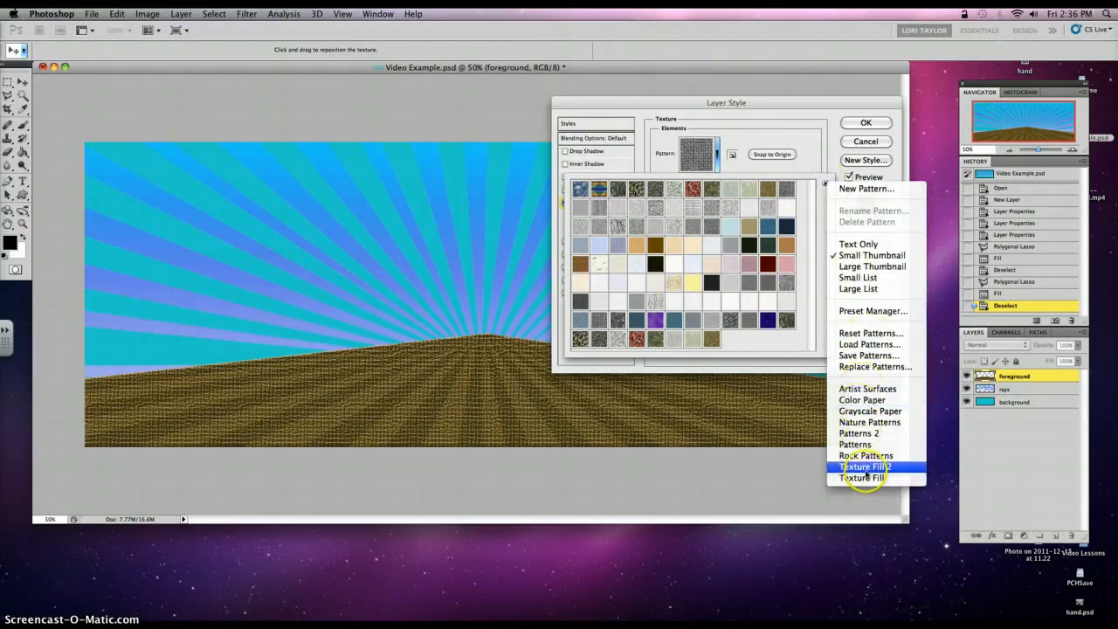
{"action": "mouse_move", "coordinate": [866, 389]}
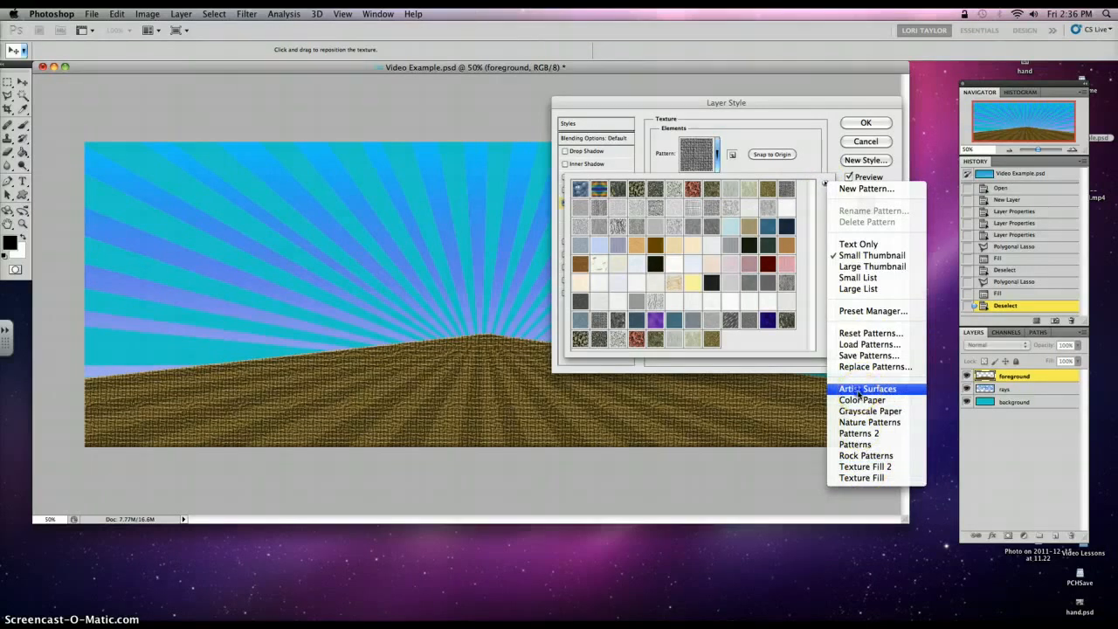
{"action": "left_click", "coordinate": [866, 389]}
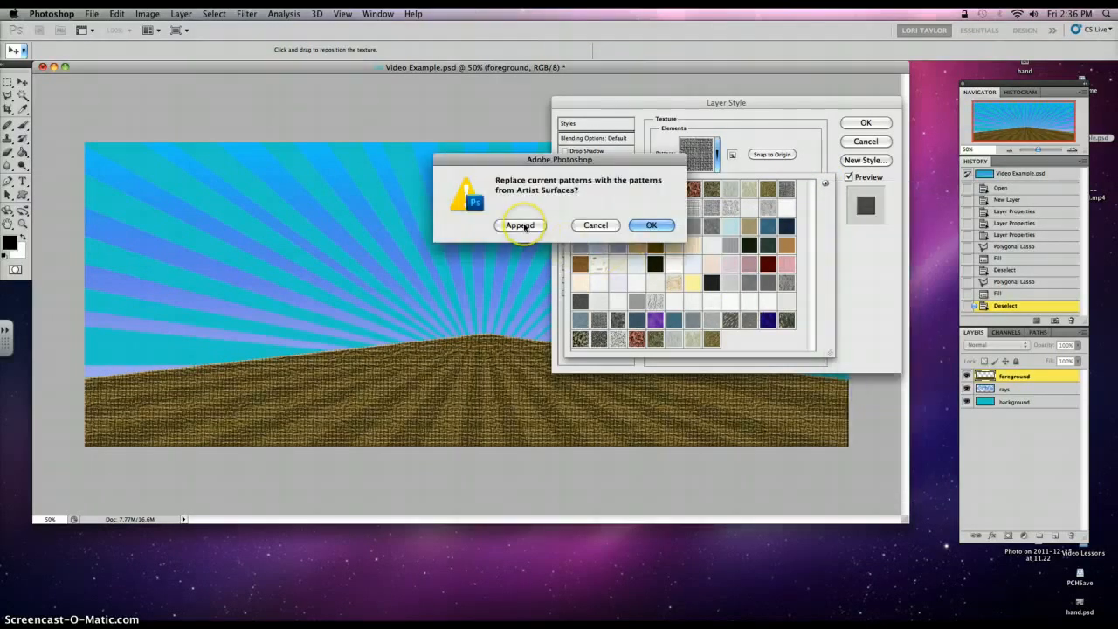
{"action": "mouse_move", "coordinate": [651, 224]}
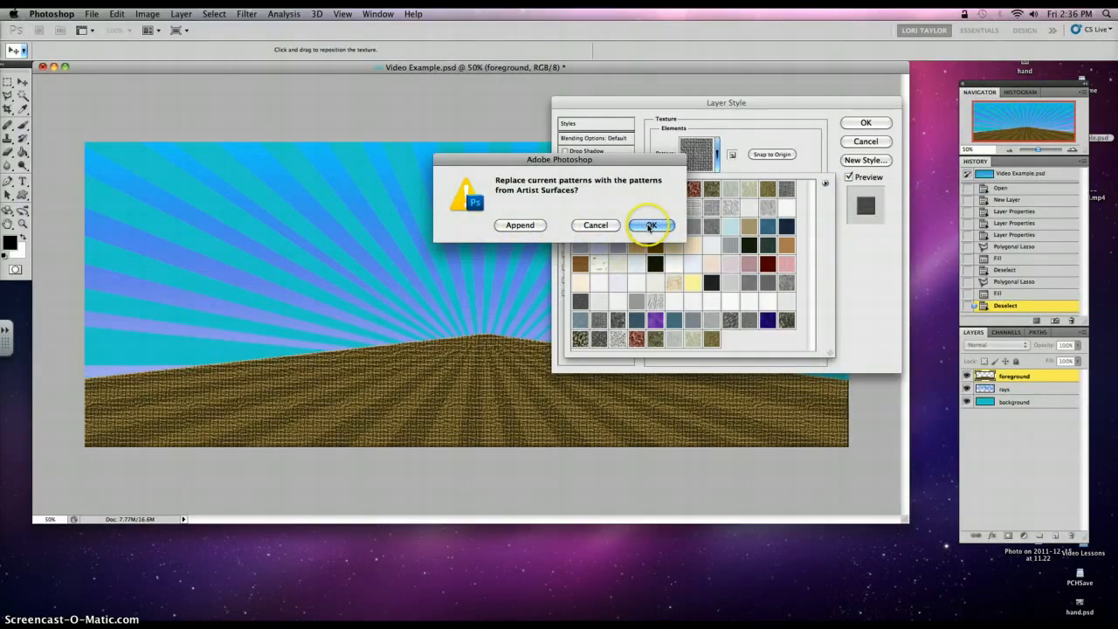
{"action": "left_click", "coordinate": [651, 224]}
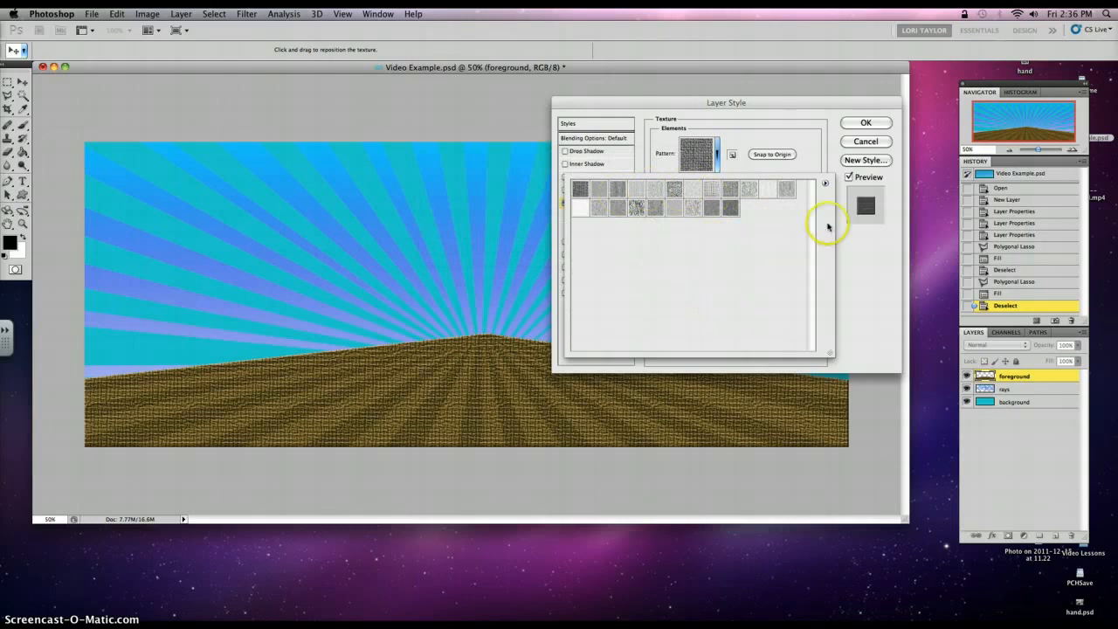
{"action": "left_click", "coordinate": [825, 184]}
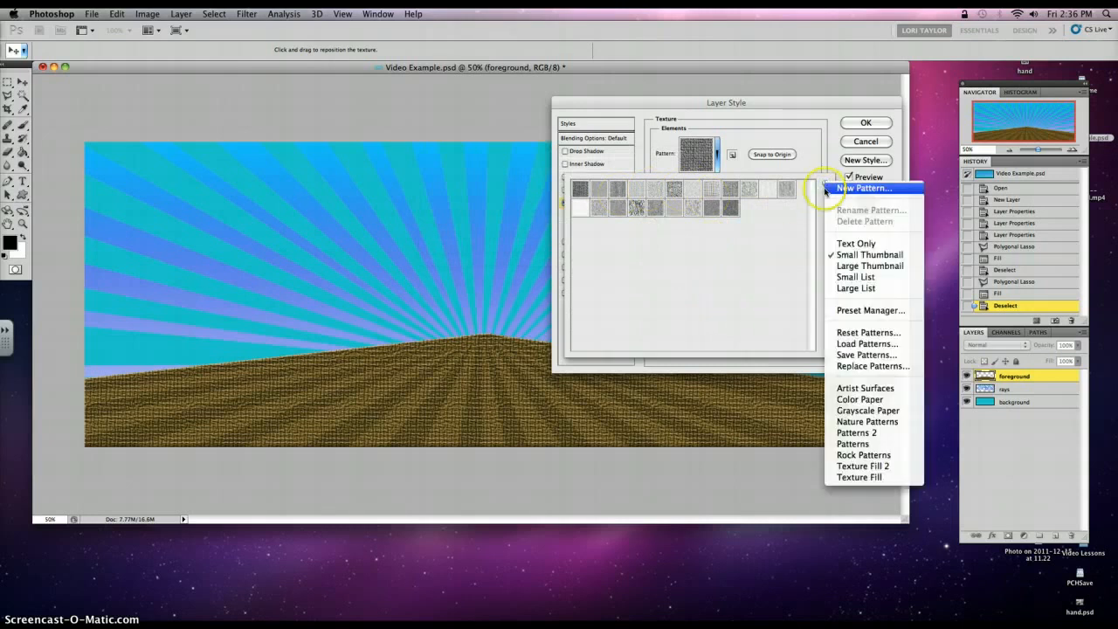
{"action": "left_click", "coordinate": [868, 332]}
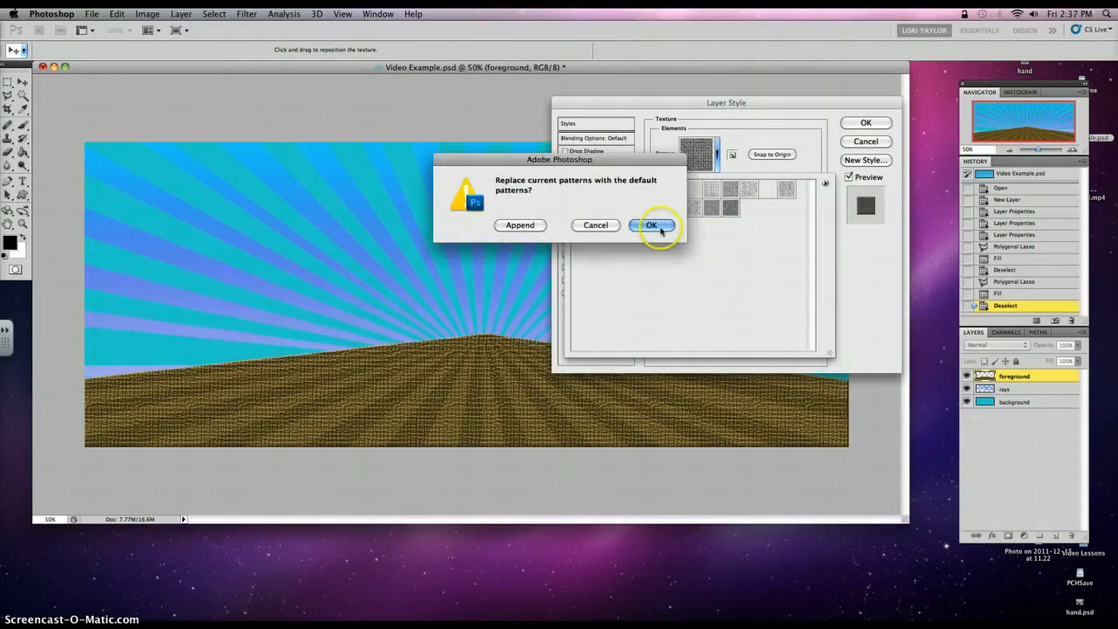
Step: Confirm the reset, load Rock Patterns, and settle on a fine rock texture
{"action": "left_click", "coordinate": [652, 226]}
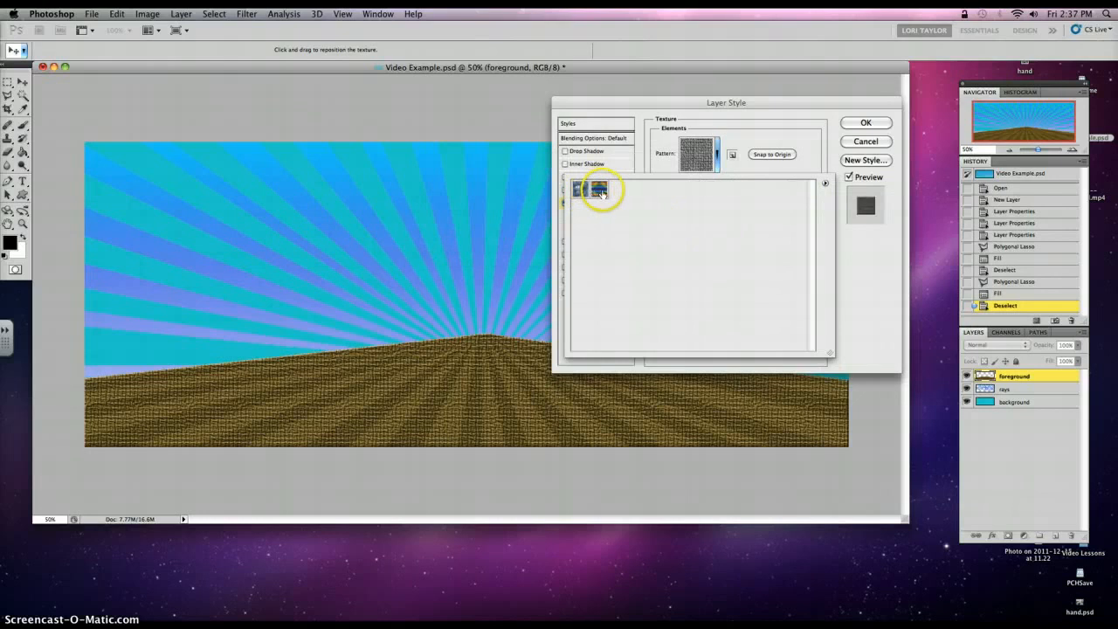
{"action": "left_click", "coordinate": [825, 184]}
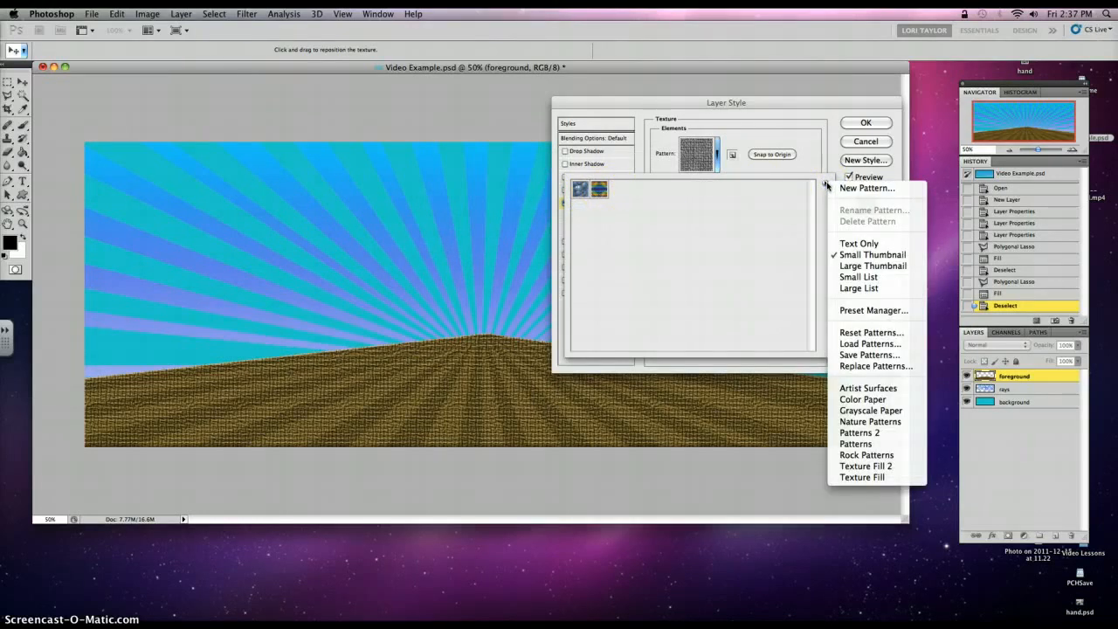
{"action": "mouse_move", "coordinate": [865, 454]}
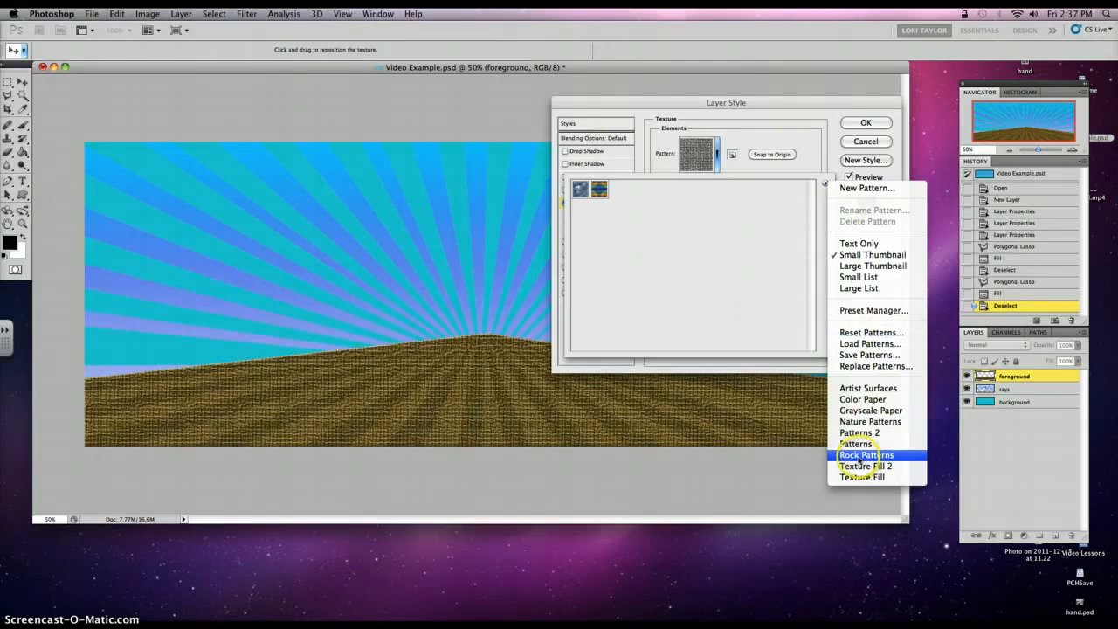
{"action": "left_click", "coordinate": [866, 454]}
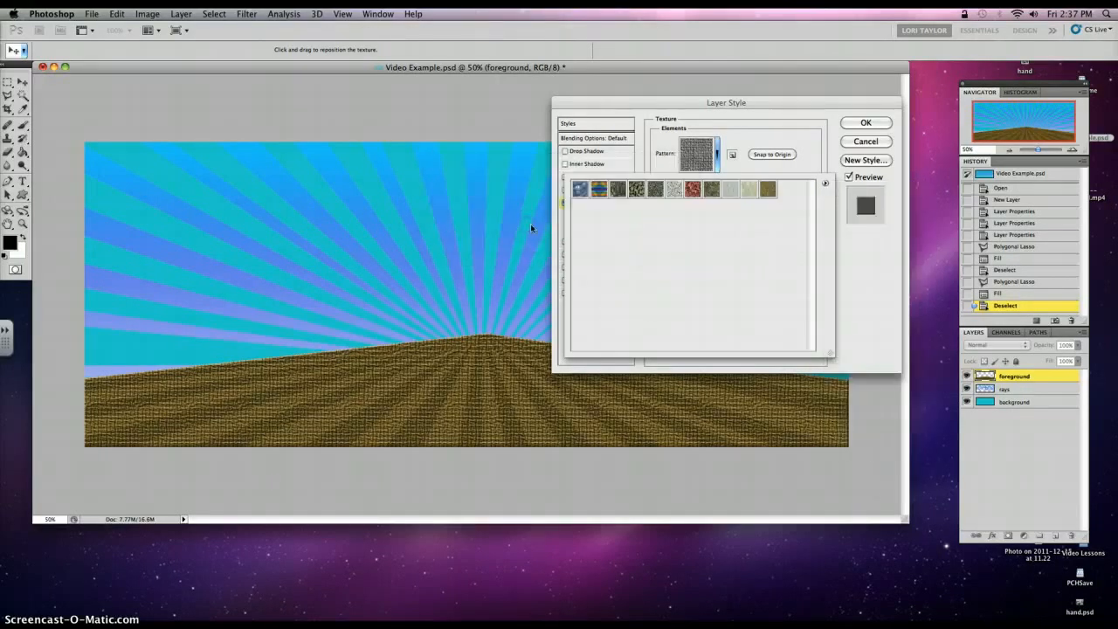
{"action": "left_click", "coordinate": [655, 188]}
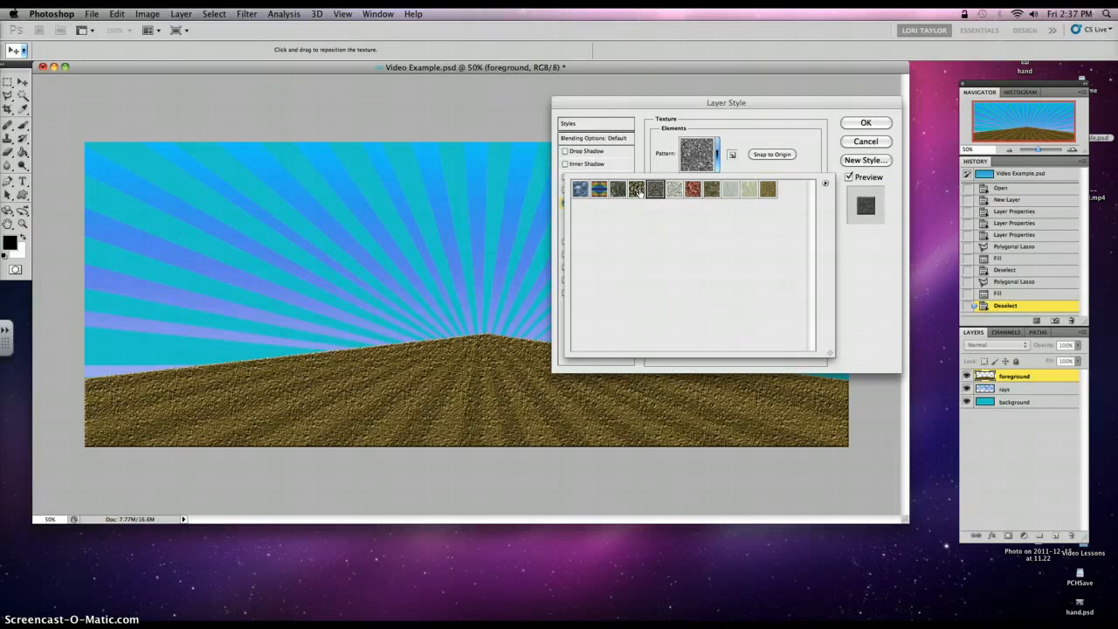
{"action": "mouse_move", "coordinate": [637, 189]}
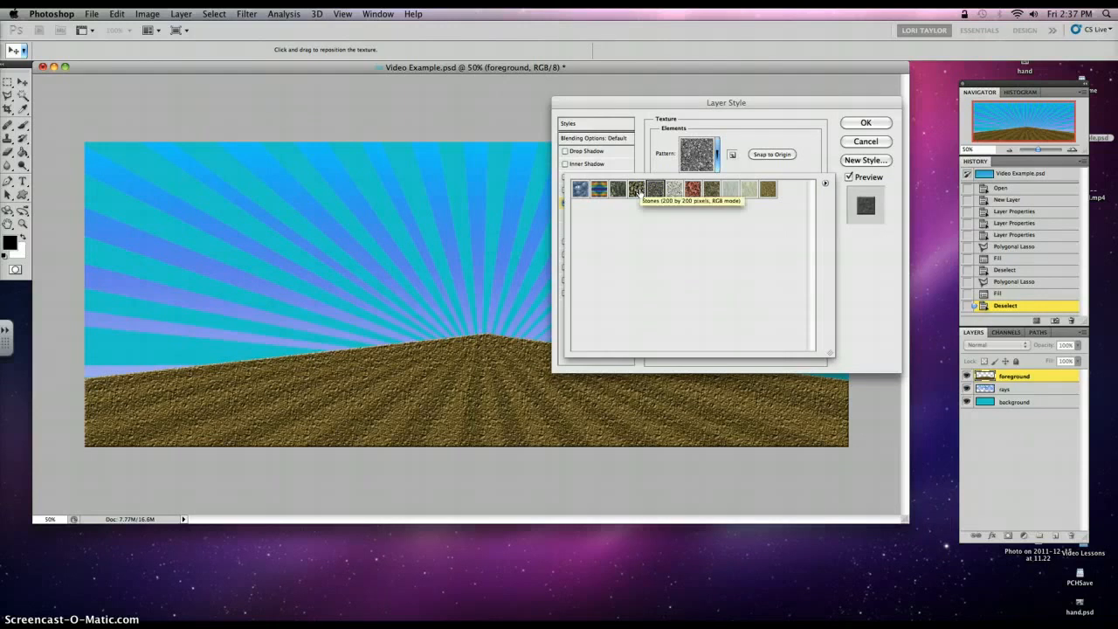
{"action": "left_click", "coordinate": [654, 189]}
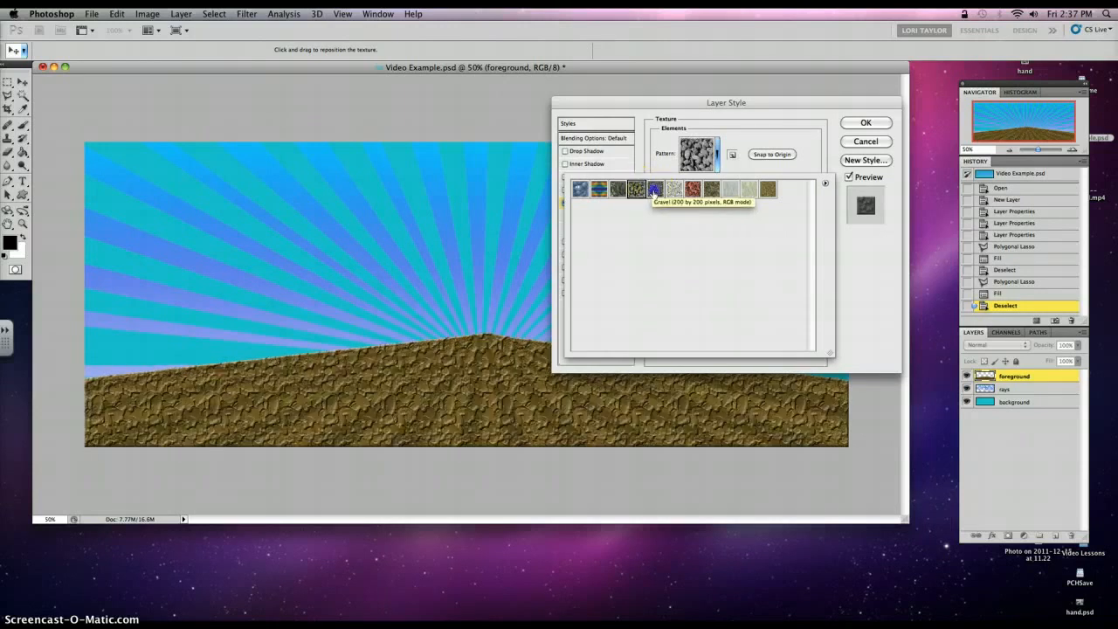
{"action": "left_click", "coordinate": [655, 190]}
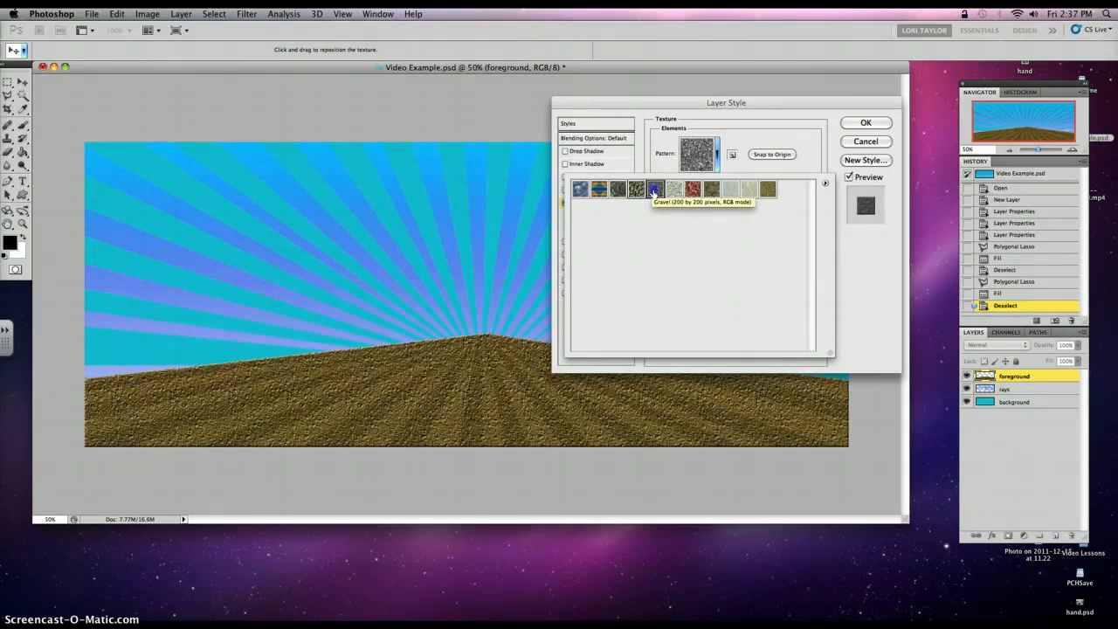
{"action": "left_click", "coordinate": [654, 188]}
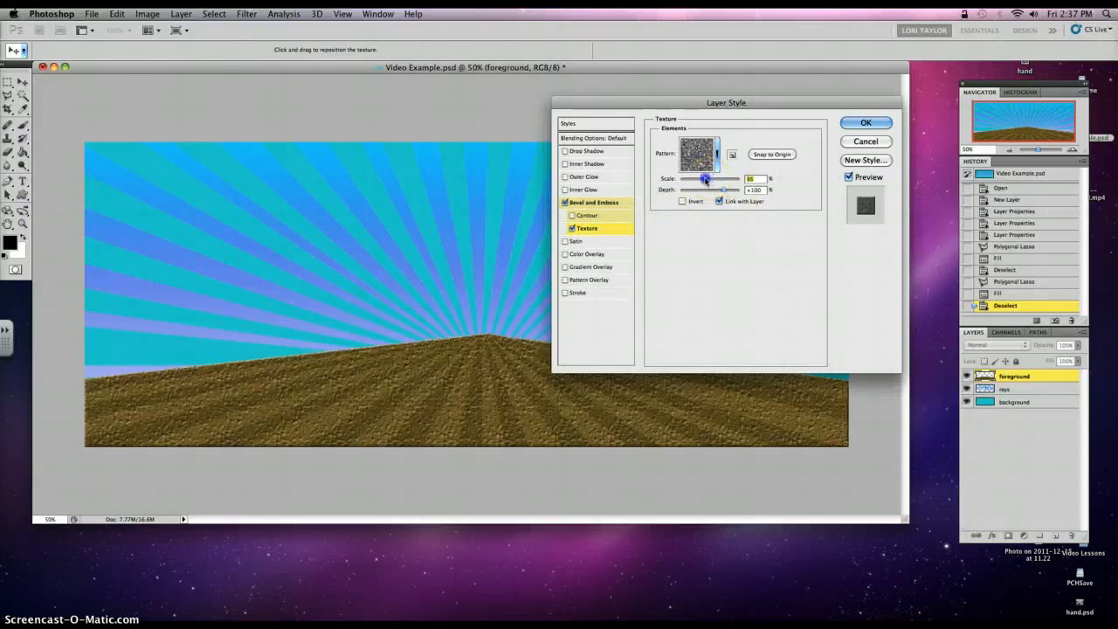
Step: Set texture scale to 83%, increase depth, and apply the Bevel and Emboss style
{"action": "left_click_drag", "start_coordinate": [706, 178], "coordinate": [717, 178]}
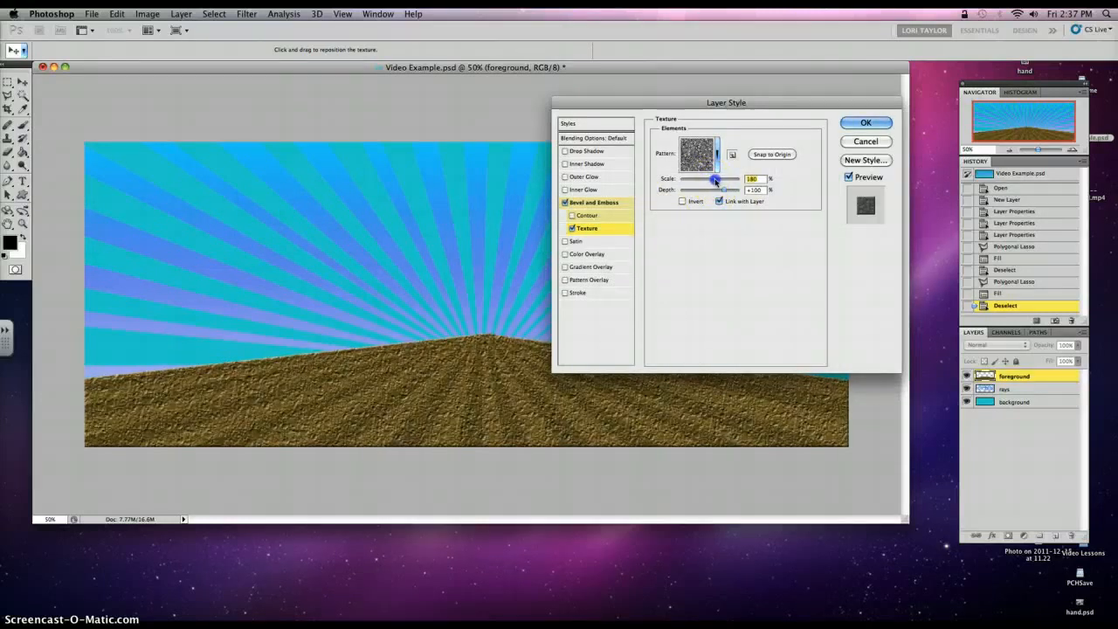
{"action": "left_click_drag", "start_coordinate": [716, 178], "coordinate": [705, 179]}
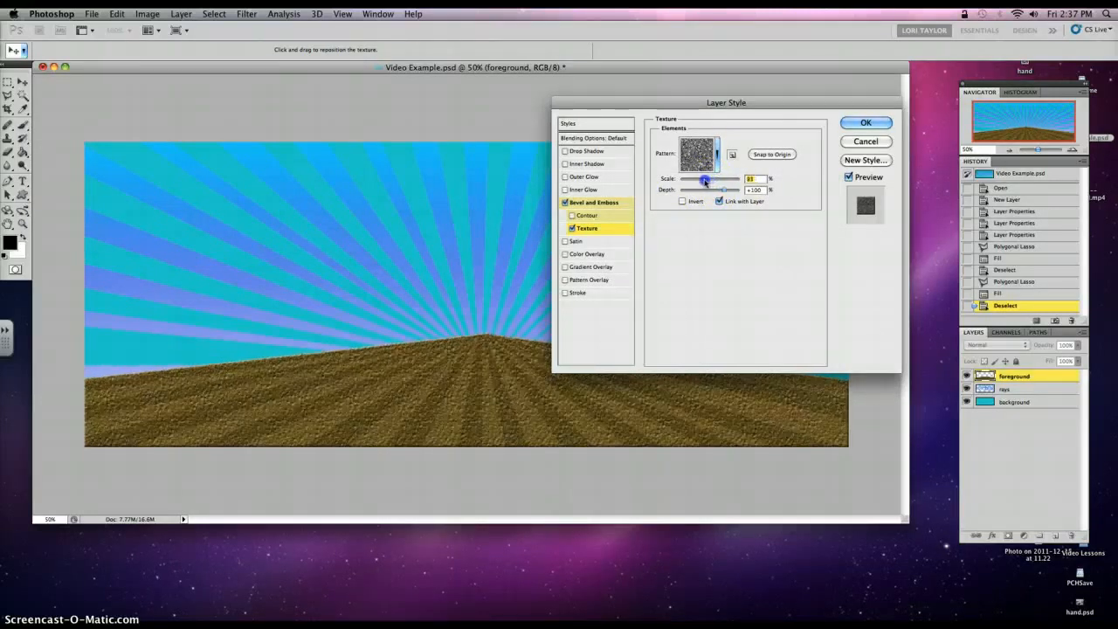
{"action": "left_click_drag", "start_coordinate": [707, 189], "coordinate": [718, 190]}
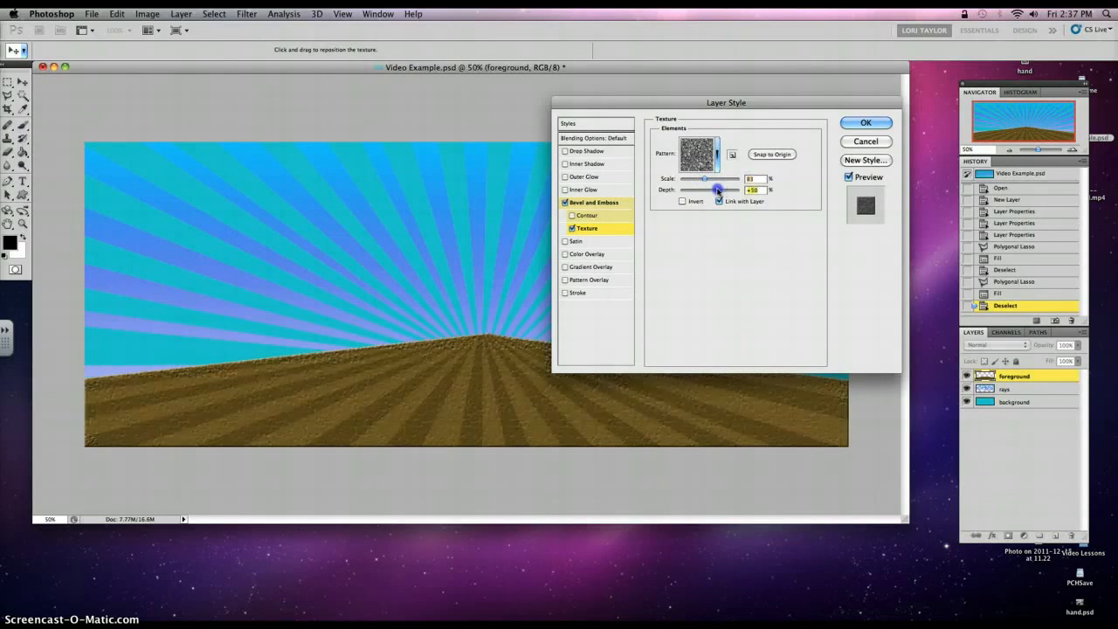
{"action": "left_click_drag", "start_coordinate": [718, 190], "coordinate": [723, 189]}
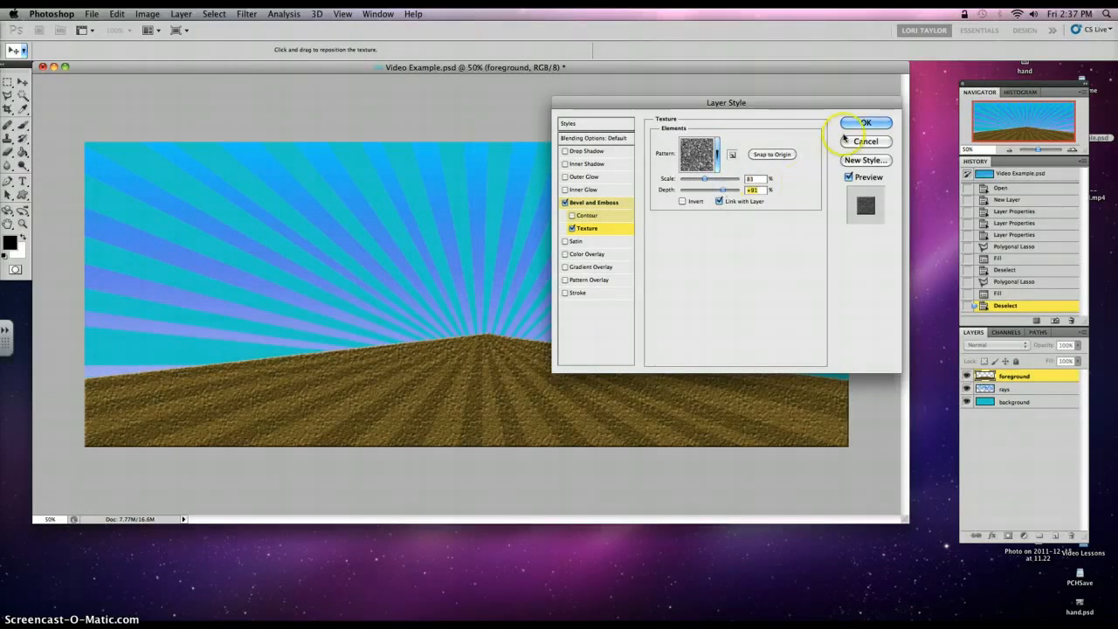
{"action": "left_click", "coordinate": [865, 123]}
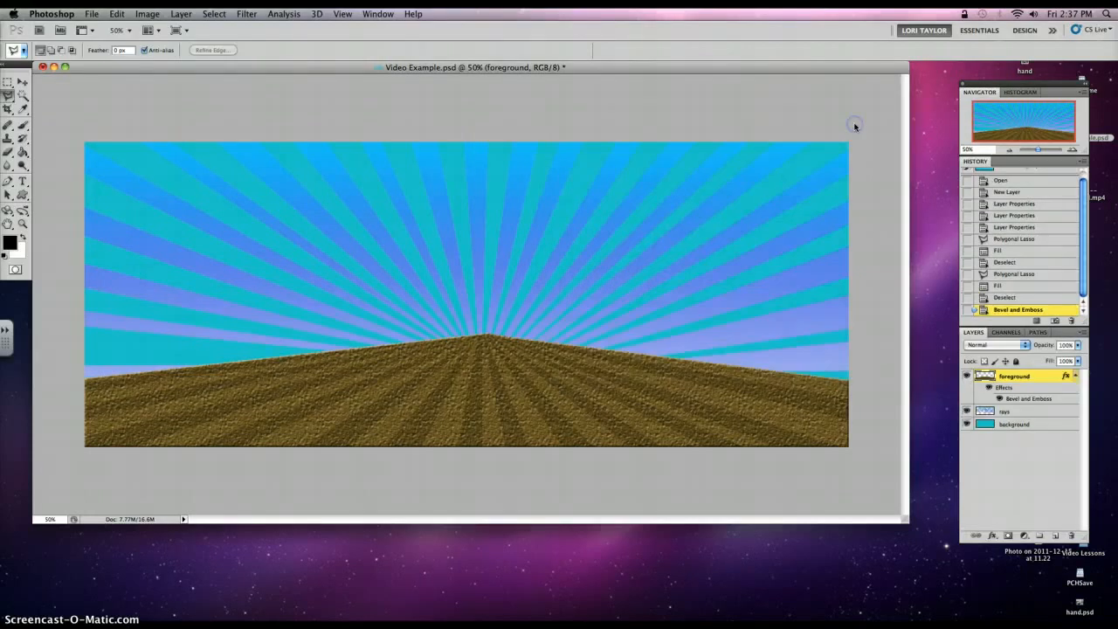
{"action": "mouse_move", "coordinate": [857, 118]}
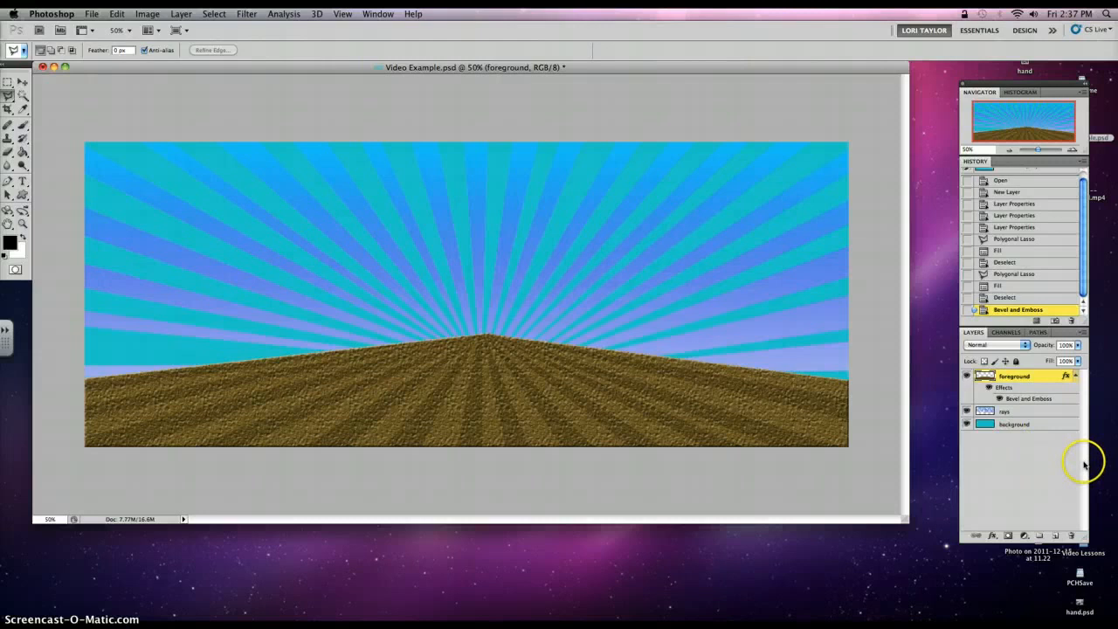
{"action": "mouse_move", "coordinate": [1086, 465]}
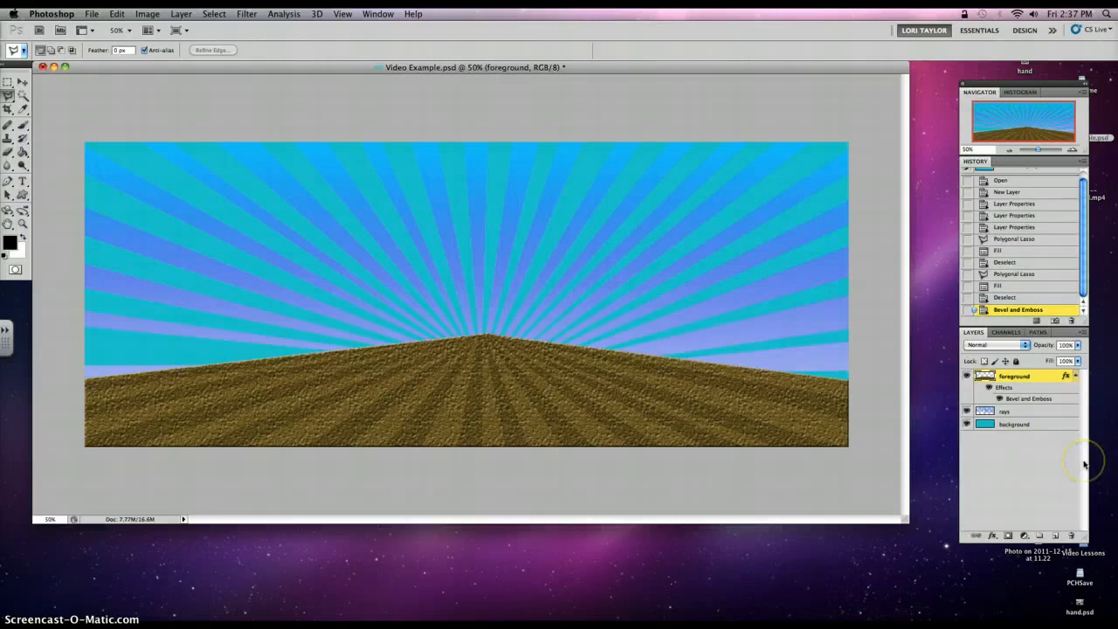